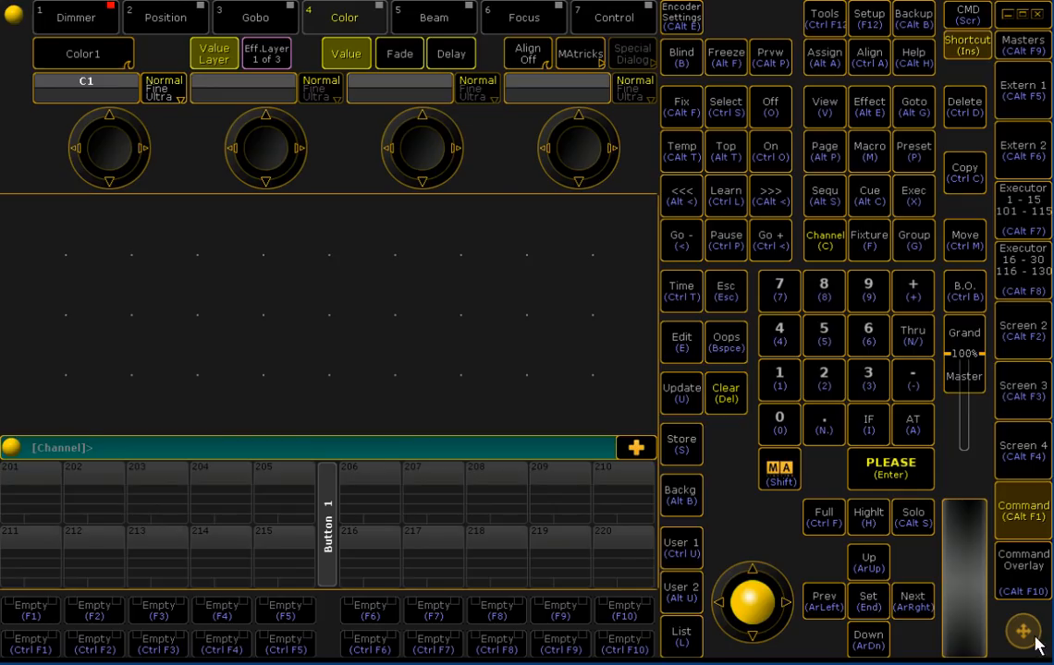
{"action": "mouse_move", "coordinate": [995, 425]}
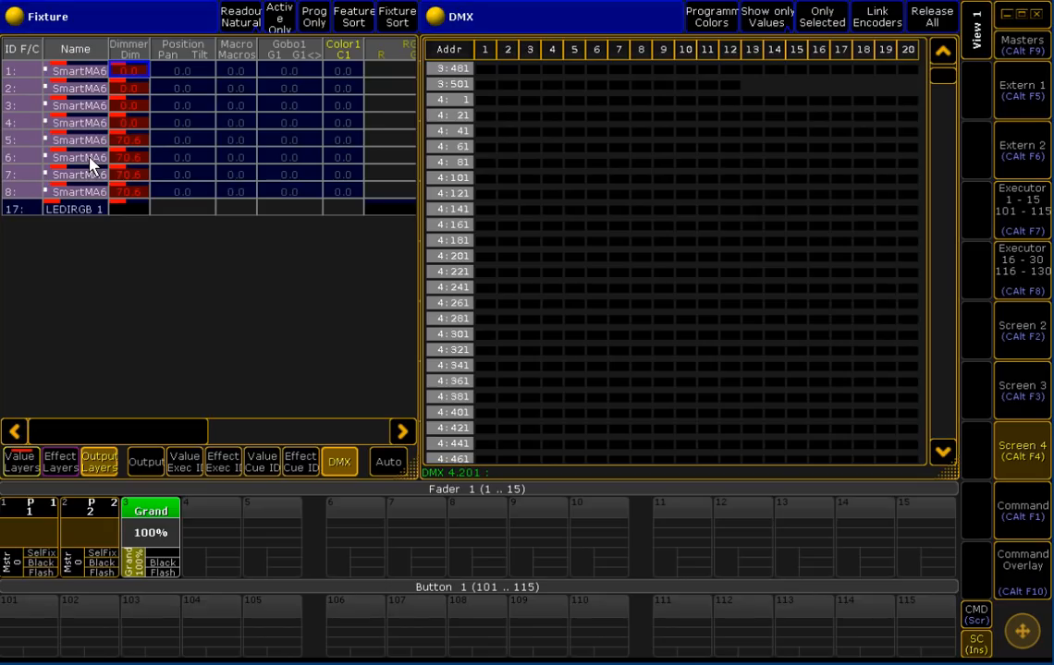
{"action": "mouse_move", "coordinate": [295, 205]}
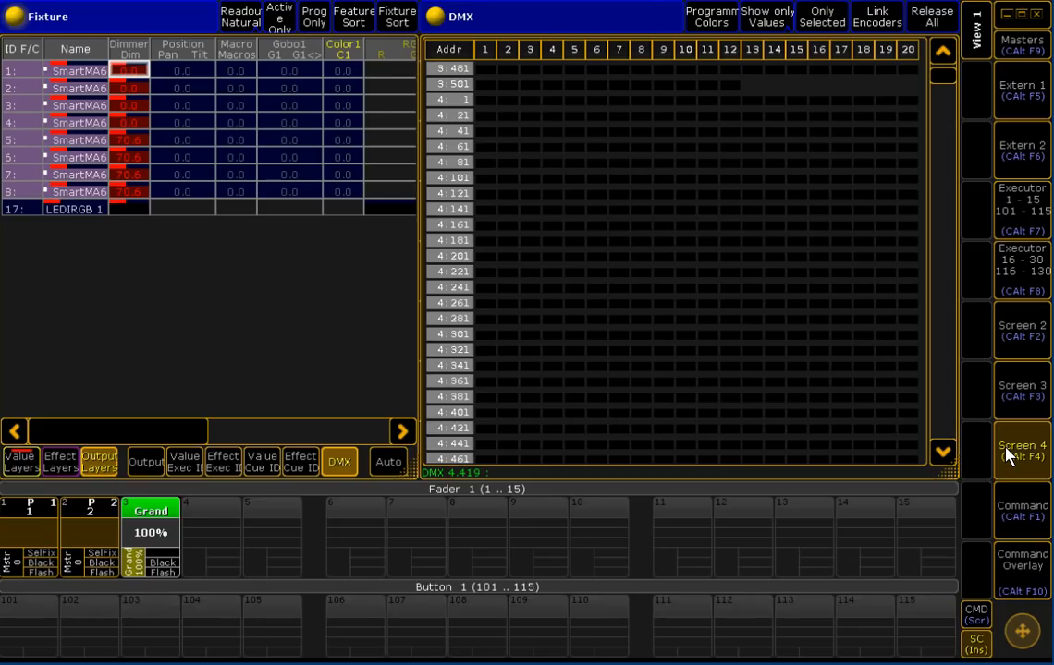
Enable a valid Art-Net input with LocalStart 4, Amount 1 in Network Protocols, then close it
{"action": "left_click", "coordinate": [1021, 510]}
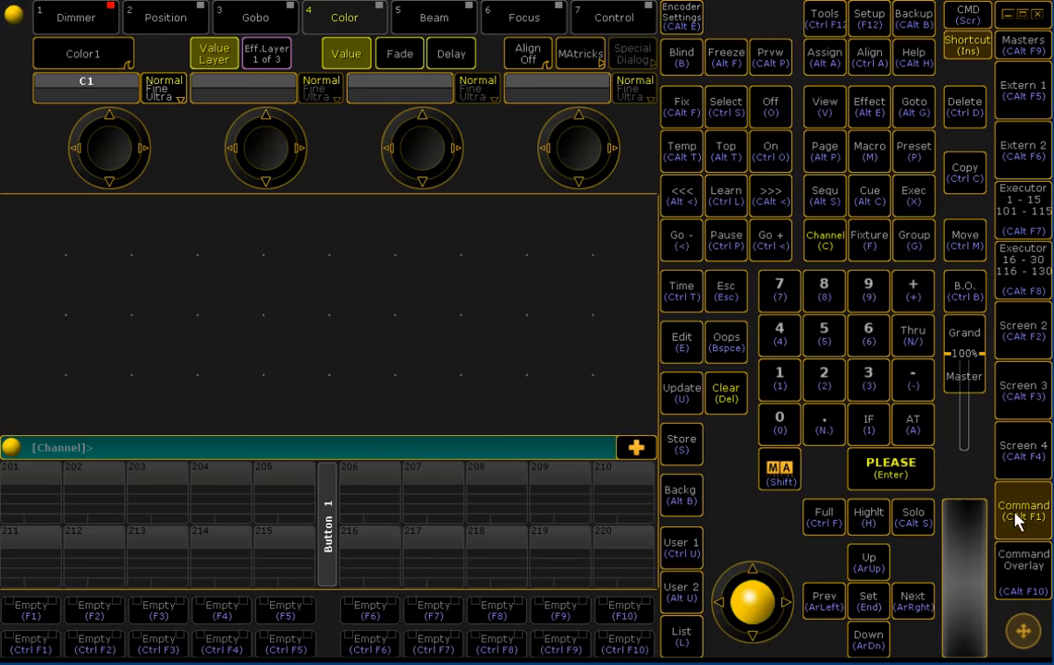
{"action": "left_click", "coordinate": [868, 16]}
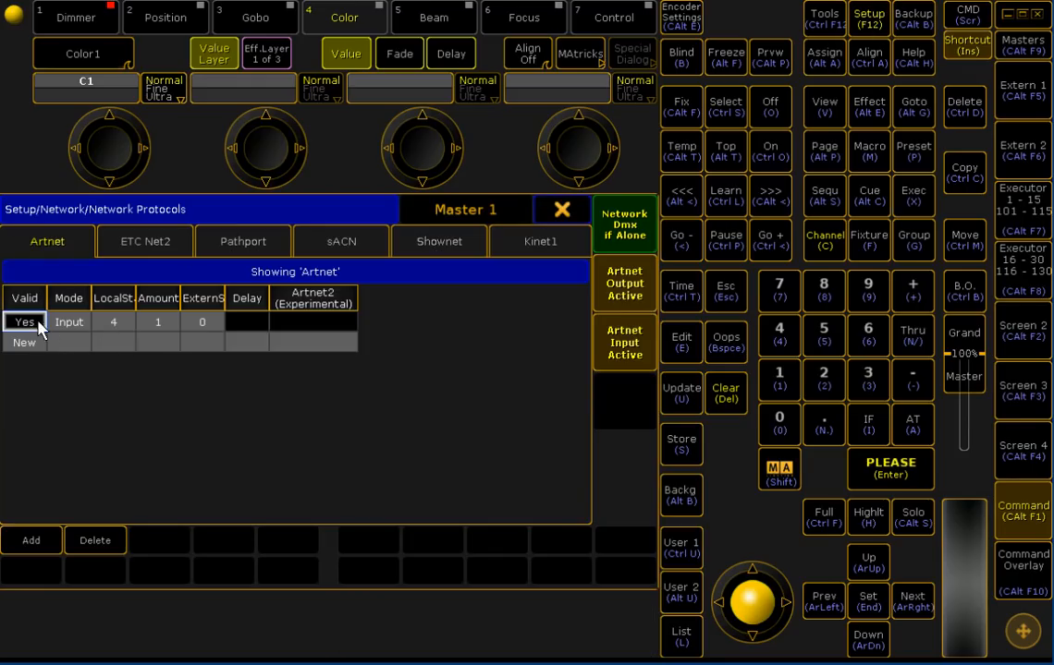
{"action": "mouse_move", "coordinate": [118, 307]}
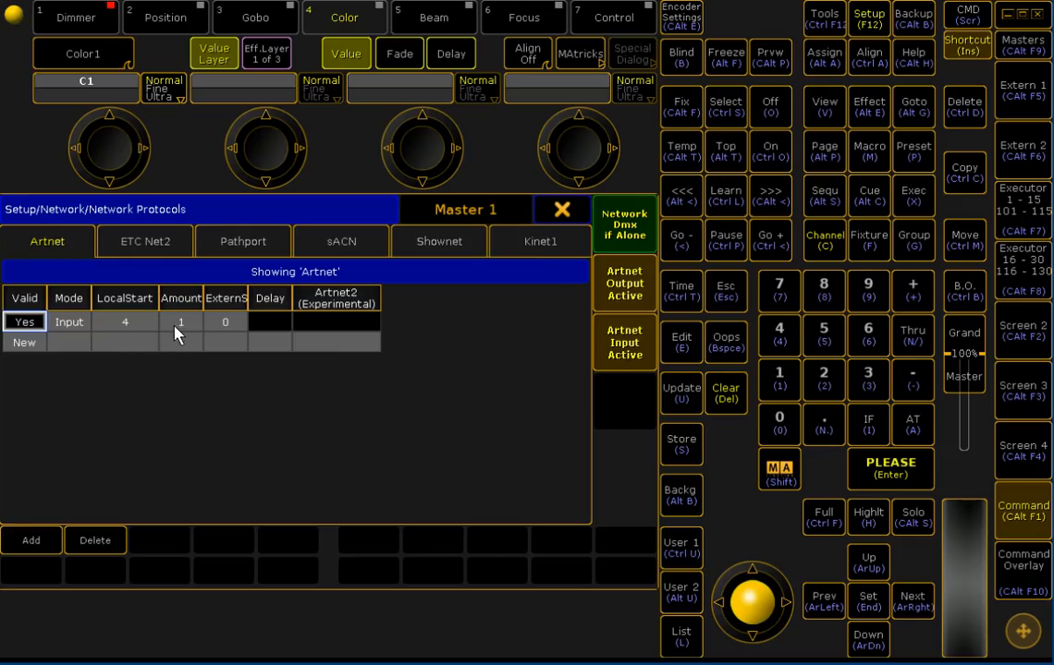
{"action": "mouse_move", "coordinate": [188, 306]}
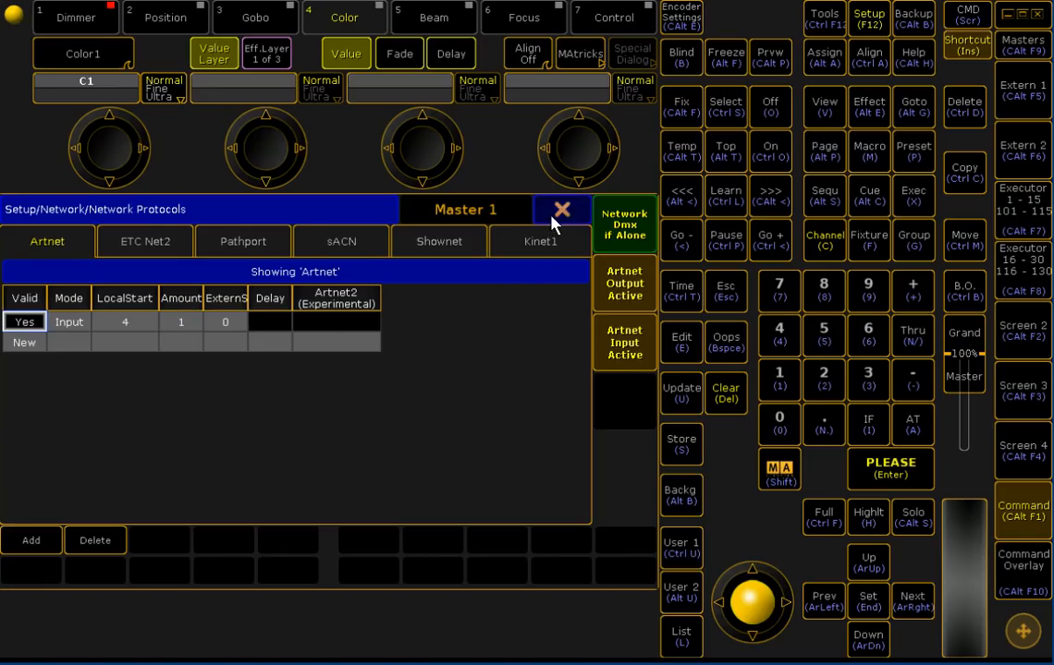
{"action": "left_click", "coordinate": [562, 209]}
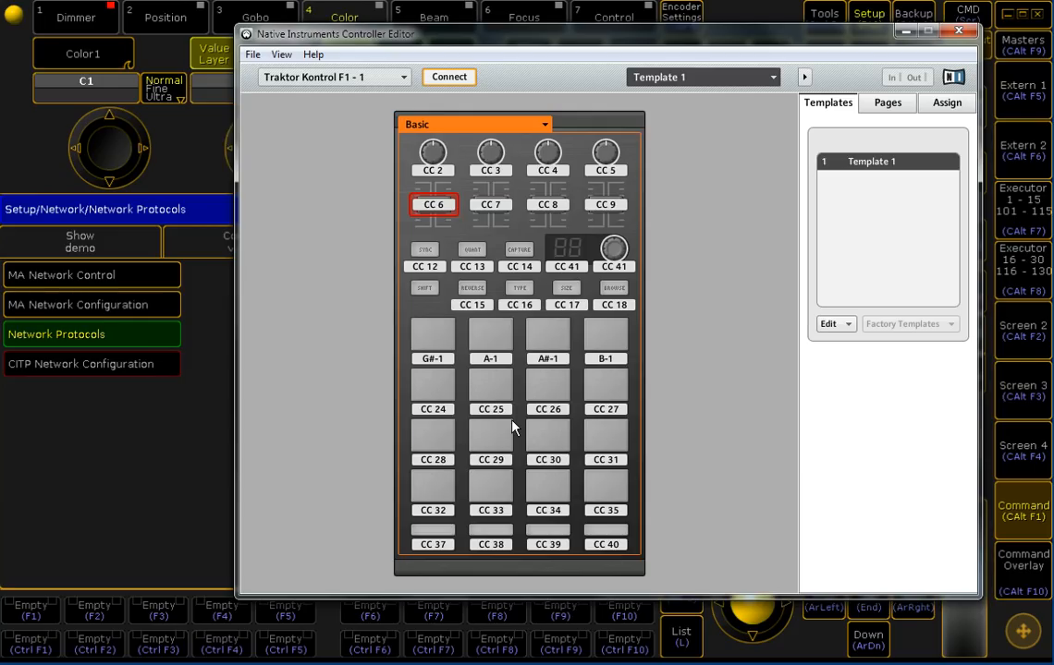
{"action": "mouse_move", "coordinate": [434, 205]}
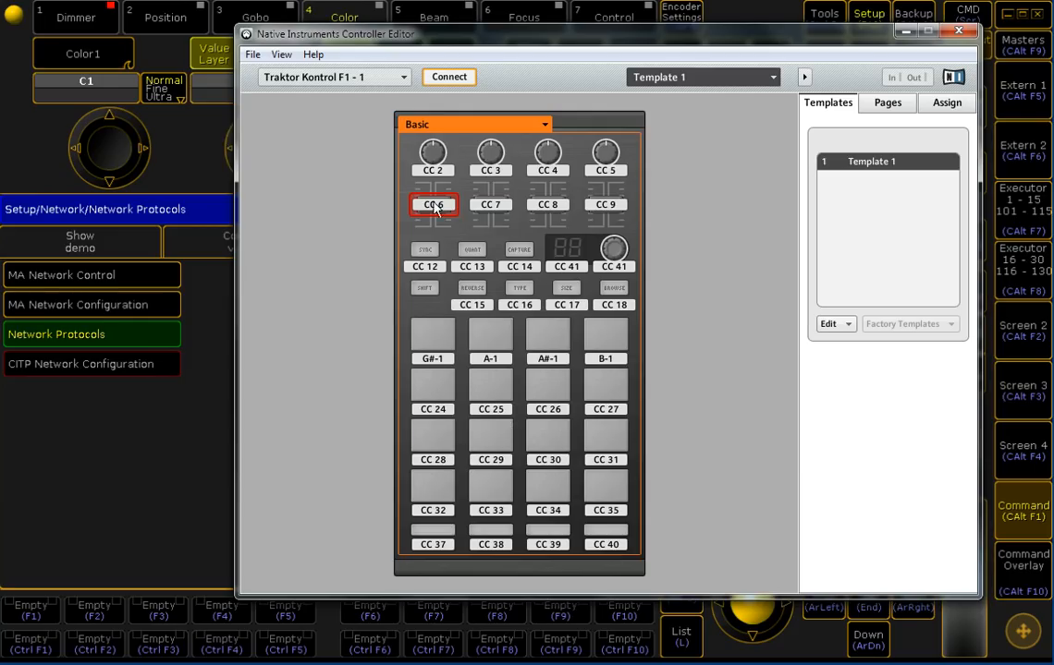
Inspect the fourth fader's CC 9 assignment and the top-right B-1 pad's assignment
{"action": "left_click", "coordinate": [605, 203]}
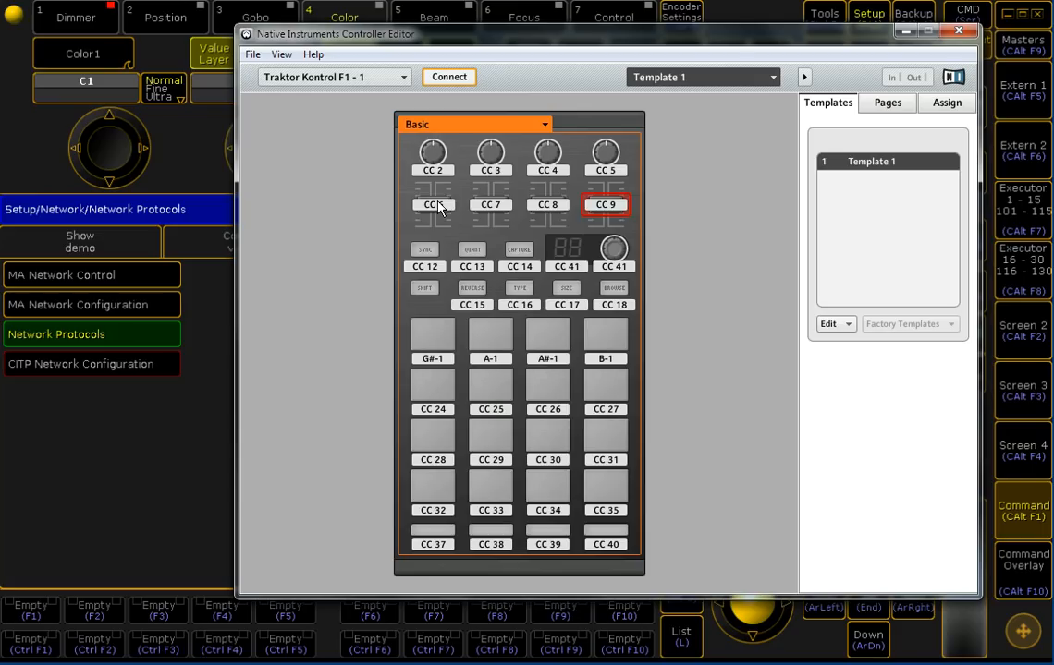
{"action": "left_click", "coordinate": [604, 340]}
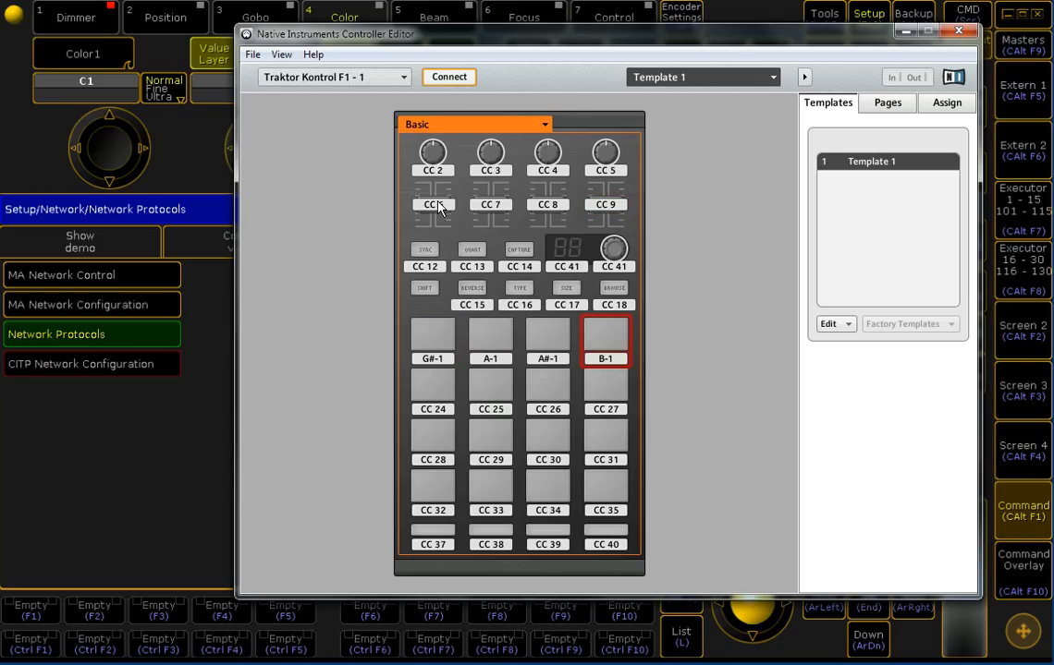
{"action": "mouse_move", "coordinate": [606, 368]}
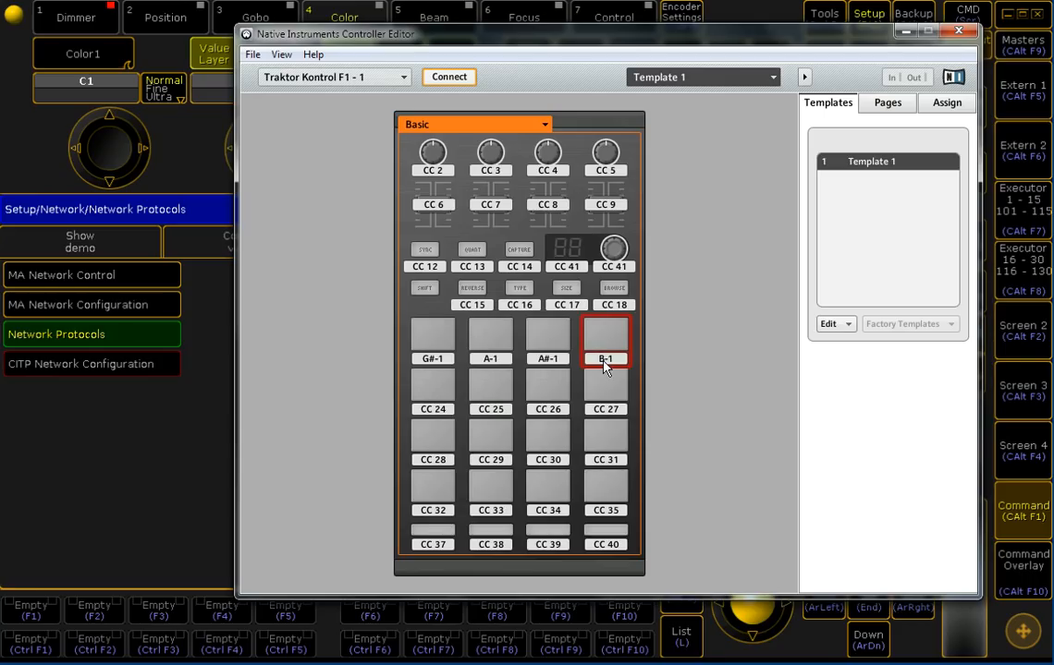
{"action": "mouse_move", "coordinate": [608, 214]}
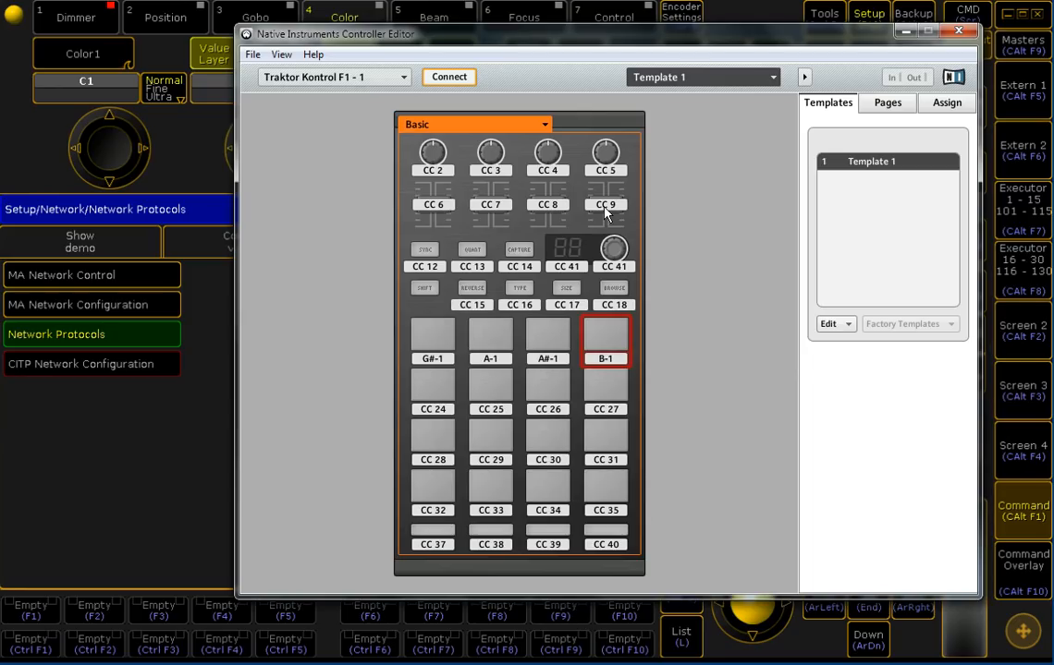
{"action": "mouse_move", "coordinate": [340, 553]}
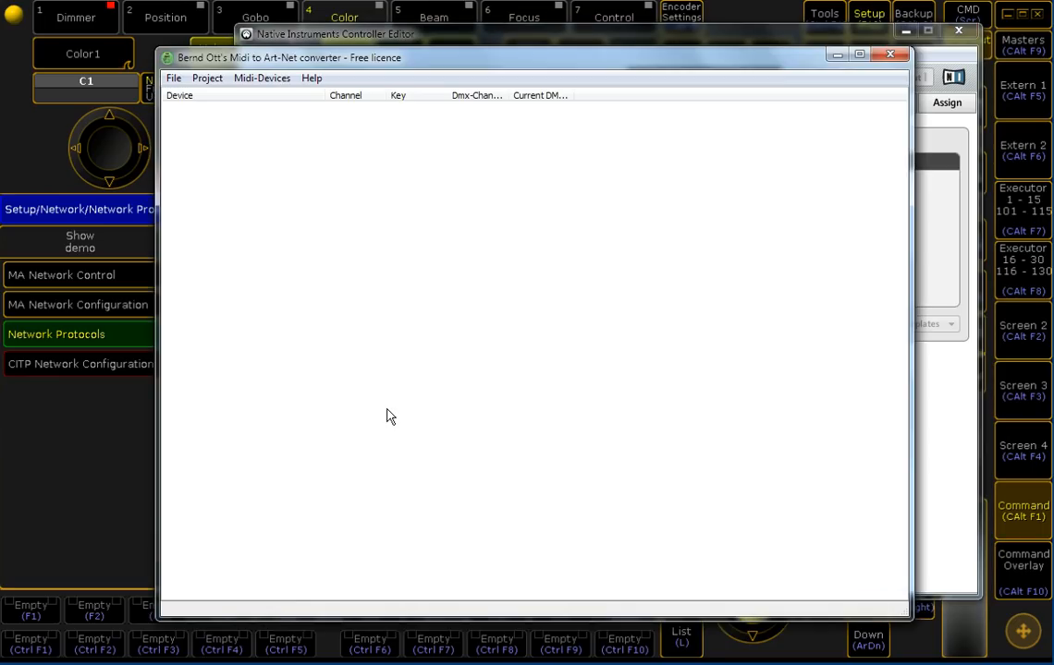
Start a new project targeting the detected Art-Net output at IP 10.0.0.2, universe 0
{"action": "left_click", "coordinate": [173, 77]}
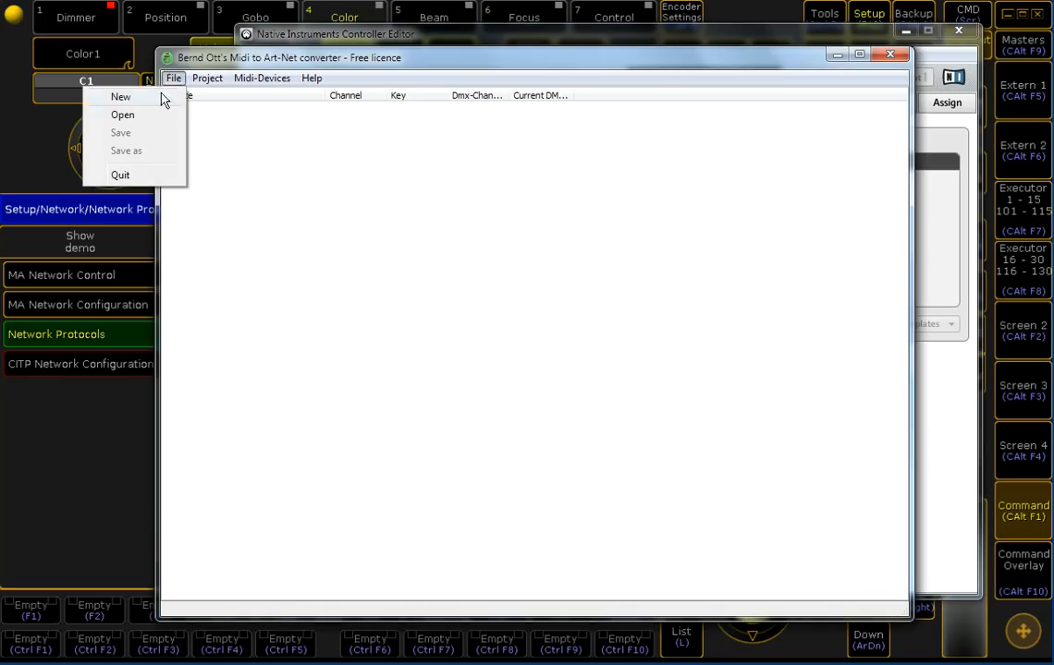
{"action": "left_click", "coordinate": [120, 97]}
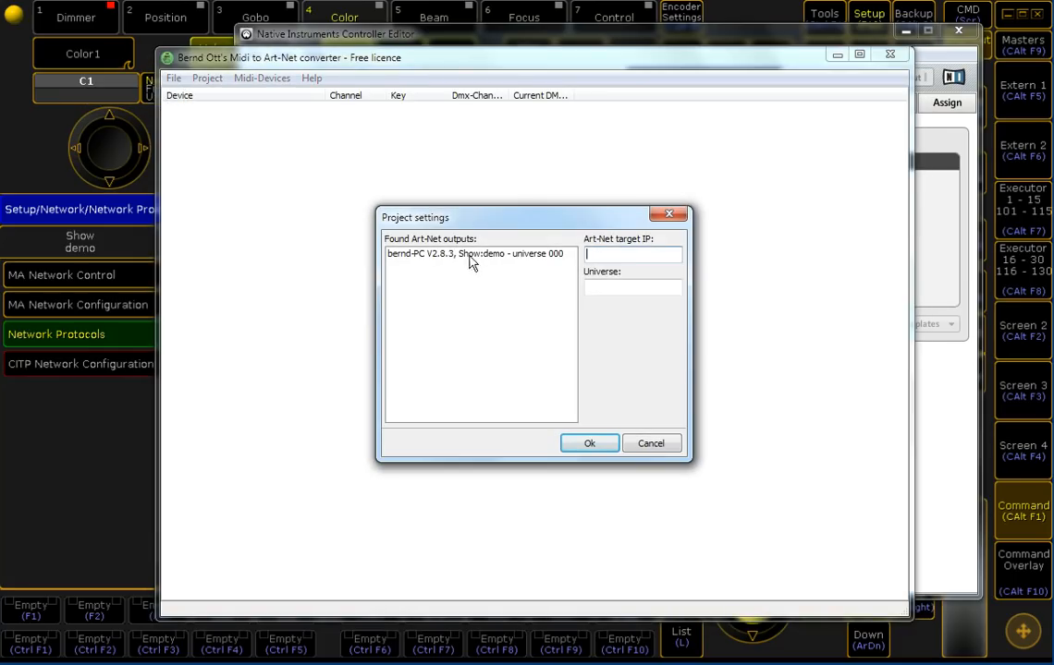
{"action": "left_click", "coordinate": [477, 253]}
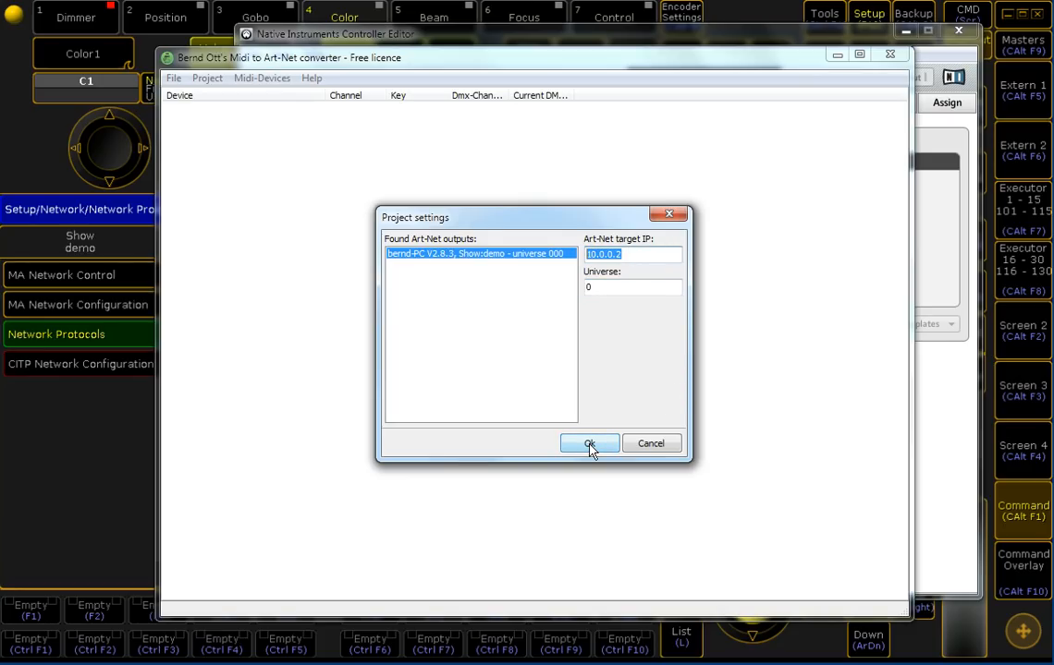
{"action": "left_click", "coordinate": [588, 443]}
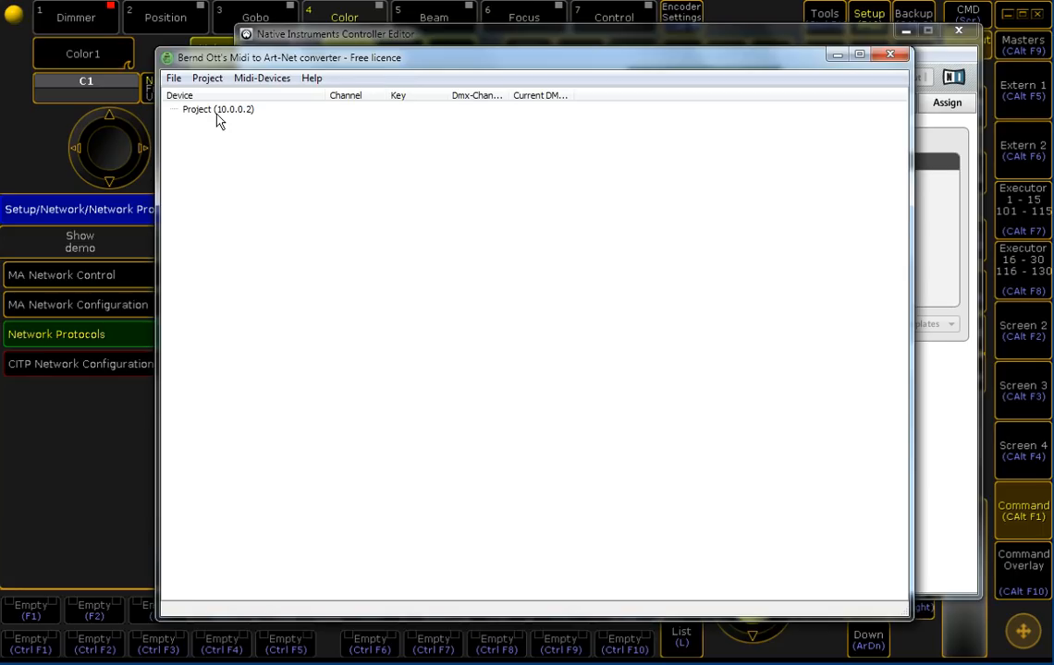
{"action": "mouse_move", "coordinate": [262, 77]}
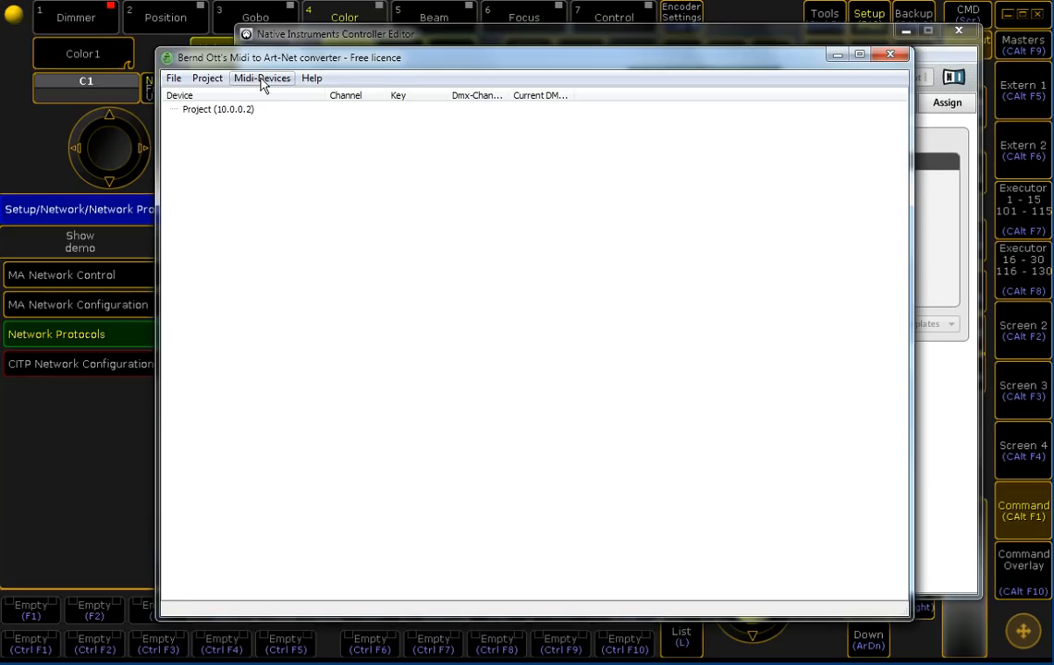
Add Traktor Kontrol F1 - 1 as a MIDI device with no initialization SysEx
{"action": "left_click", "coordinate": [262, 78]}
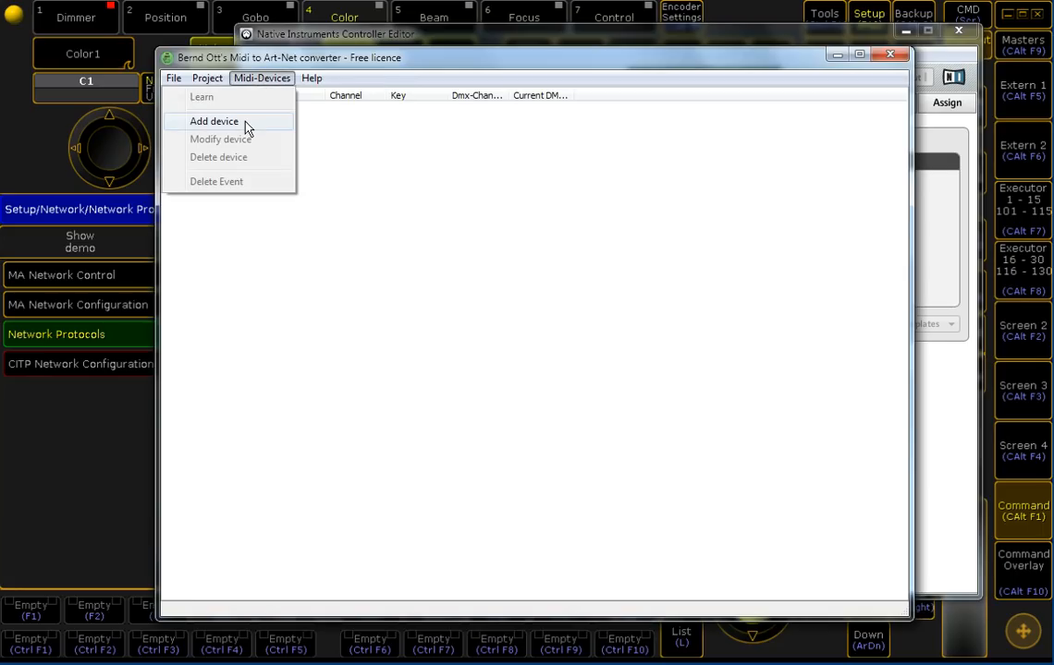
{"action": "left_click", "coordinate": [215, 122]}
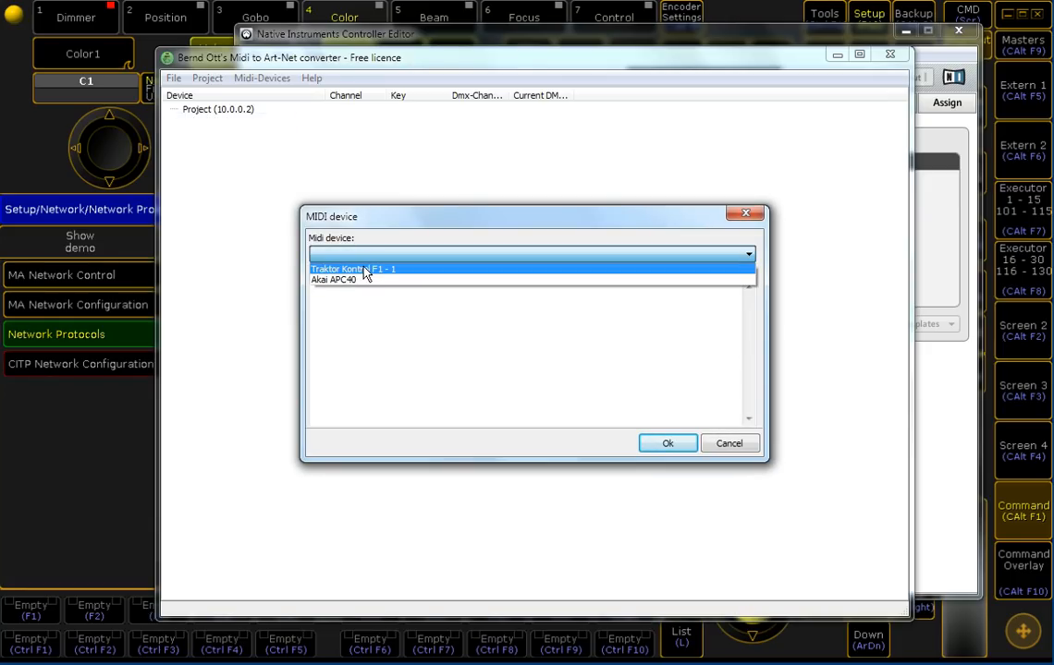
{"action": "left_click", "coordinate": [366, 268]}
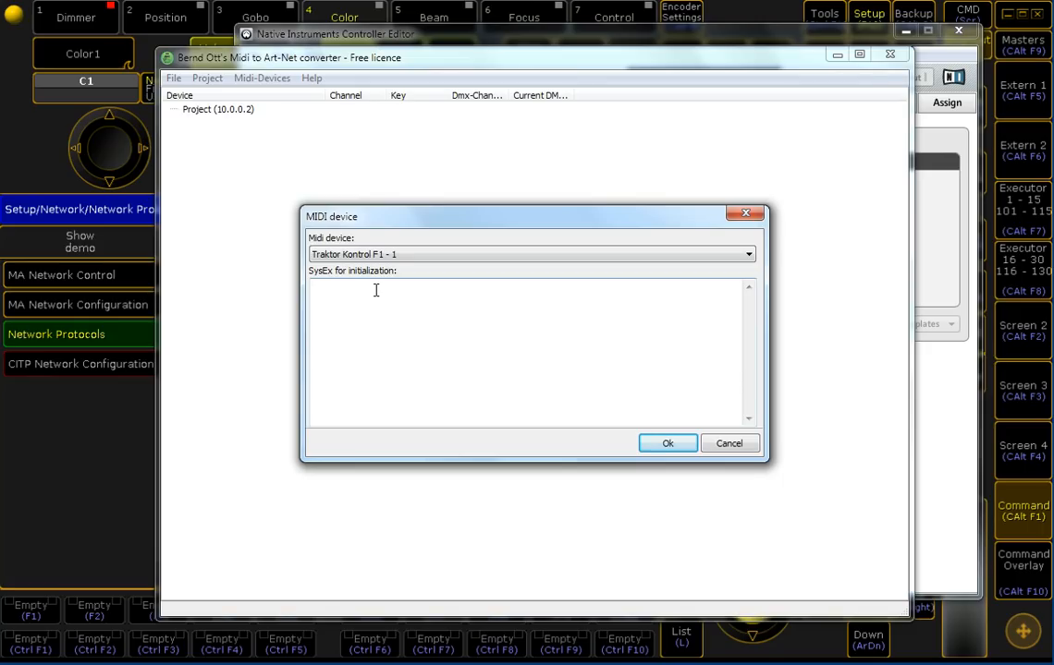
{"action": "mouse_move", "coordinate": [337, 291]}
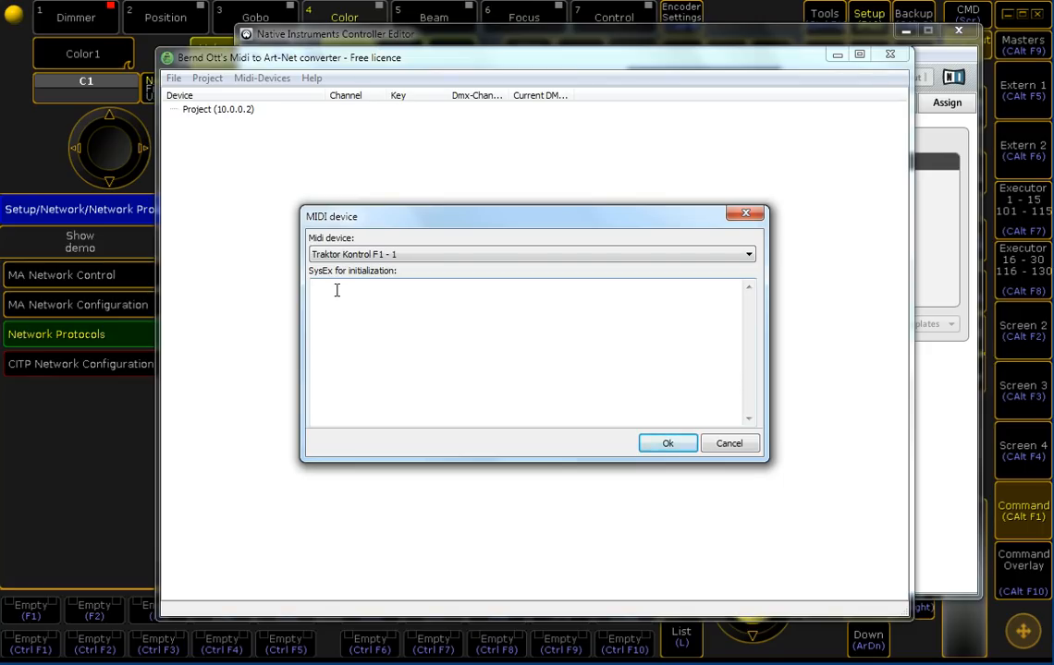
{"action": "left_click", "coordinate": [747, 255]}
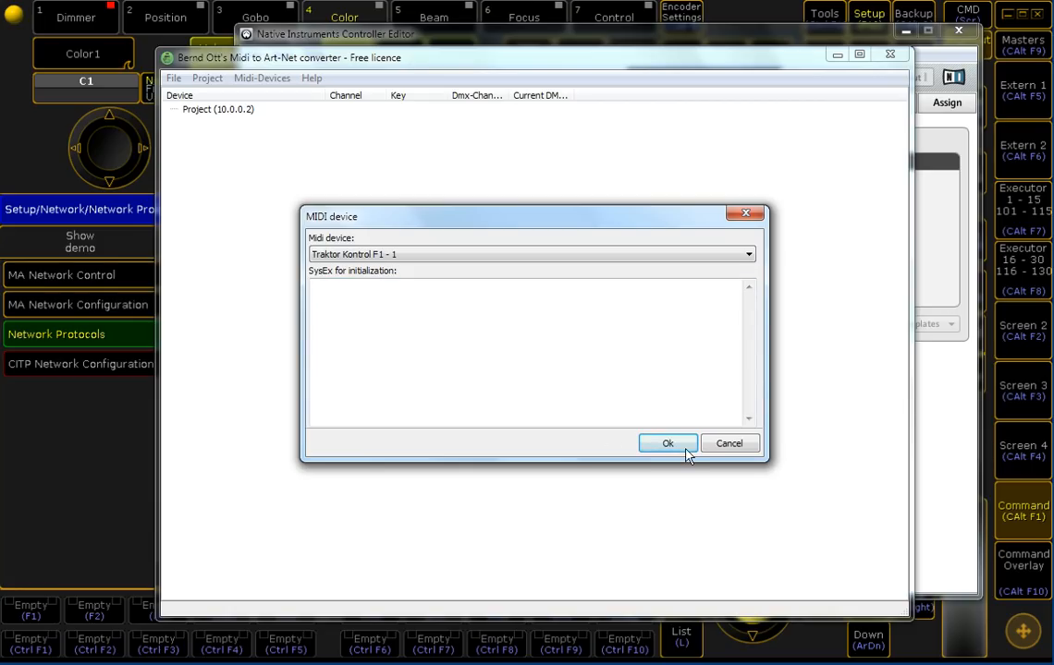
{"action": "left_click", "coordinate": [667, 443]}
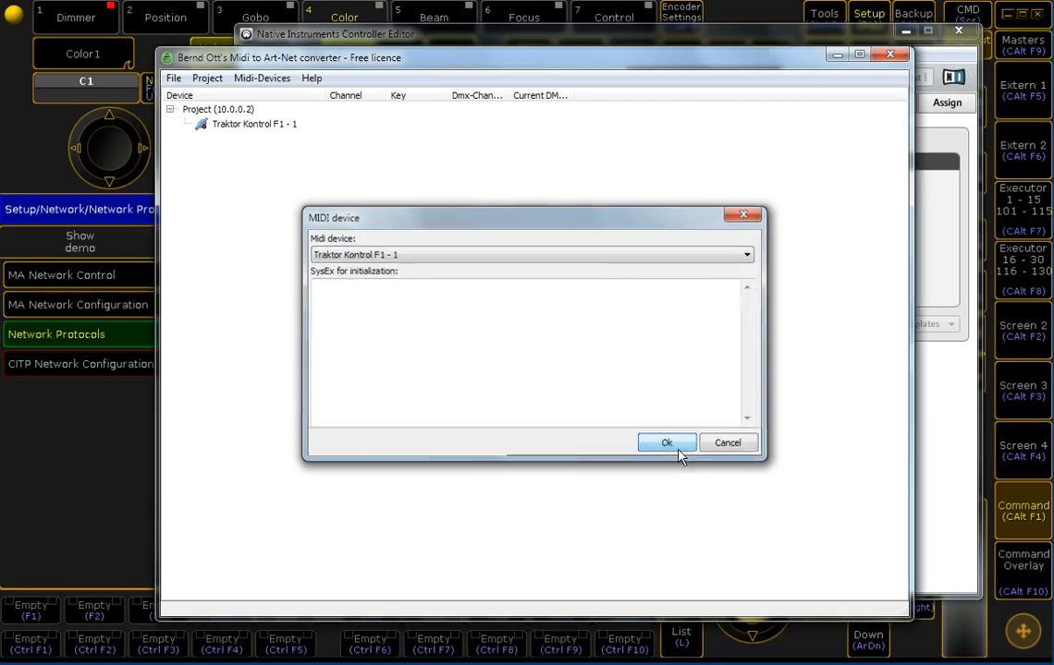
{"action": "left_click", "coordinate": [666, 444]}
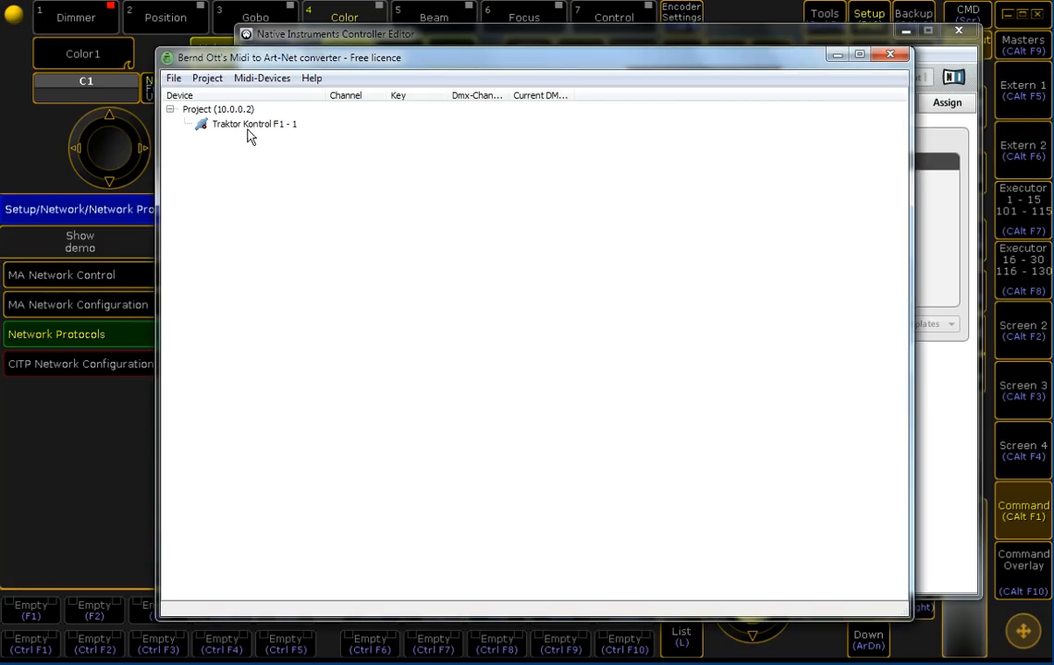
Select the Traktor Kontrol F1 - 1 entry and watch incoming MIDI in the status bar
{"action": "left_click", "coordinate": [255, 124]}
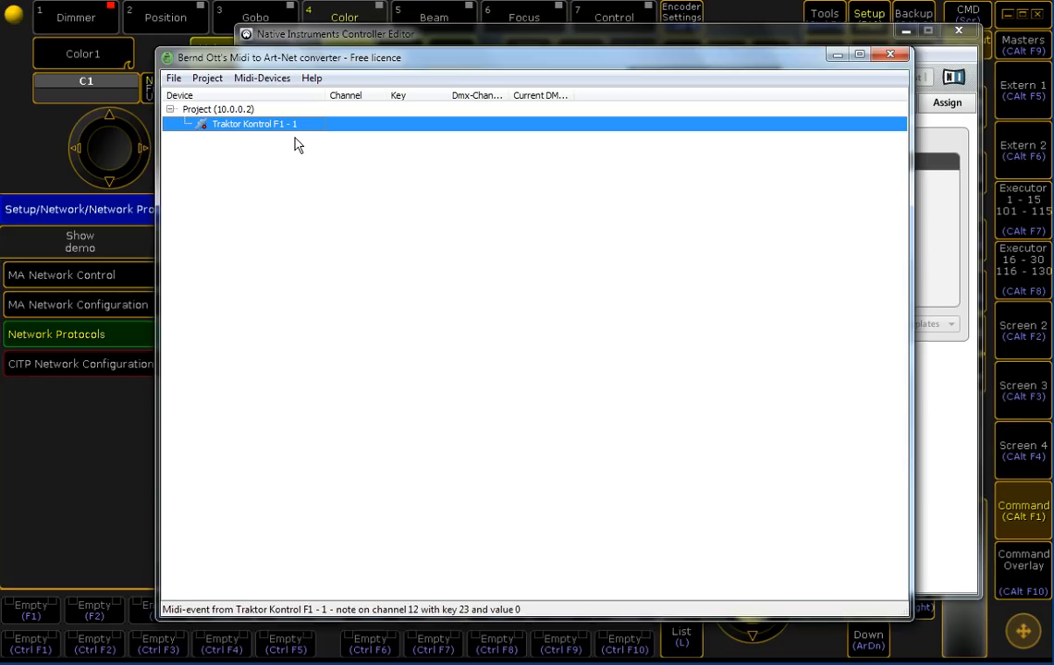
{"action": "mouse_move", "coordinate": [232, 130]}
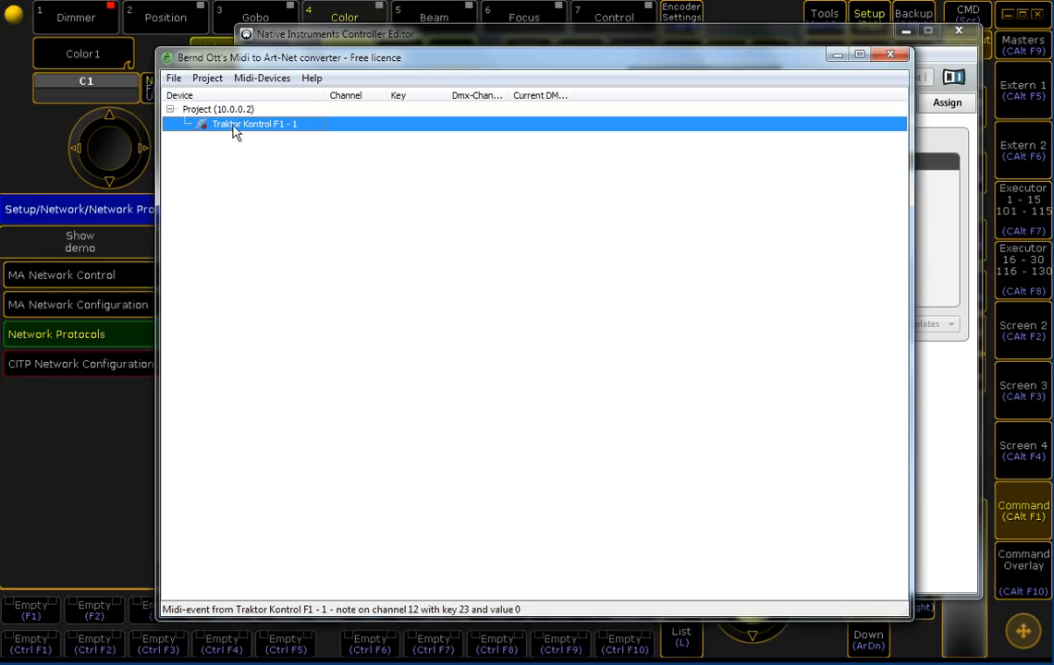
{"action": "mouse_move", "coordinate": [203, 134]}
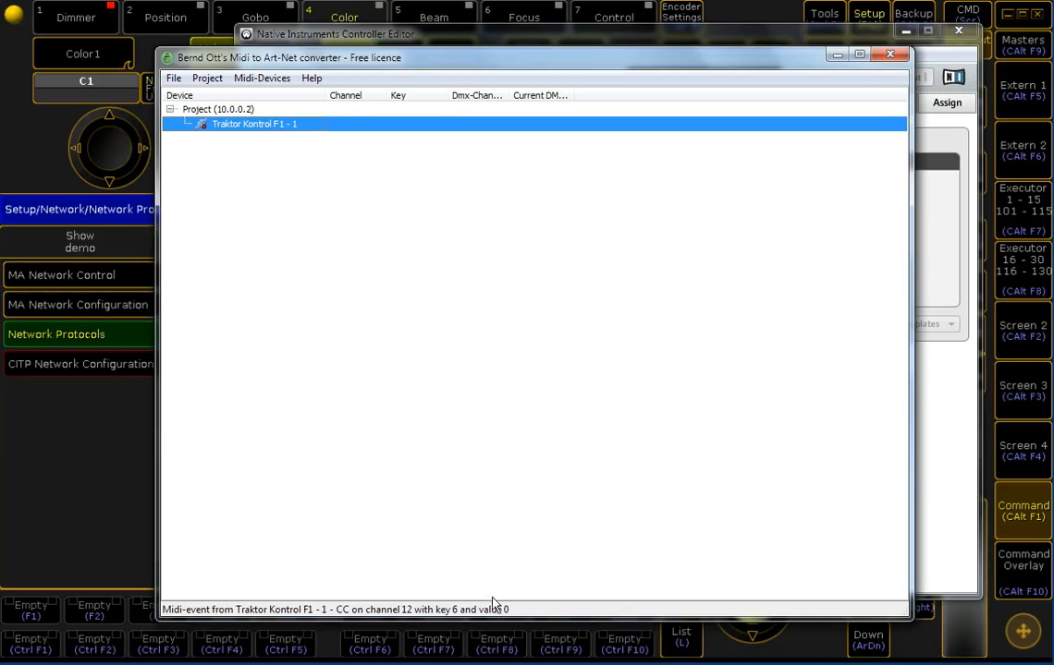
{"action": "mouse_move", "coordinate": [473, 617]}
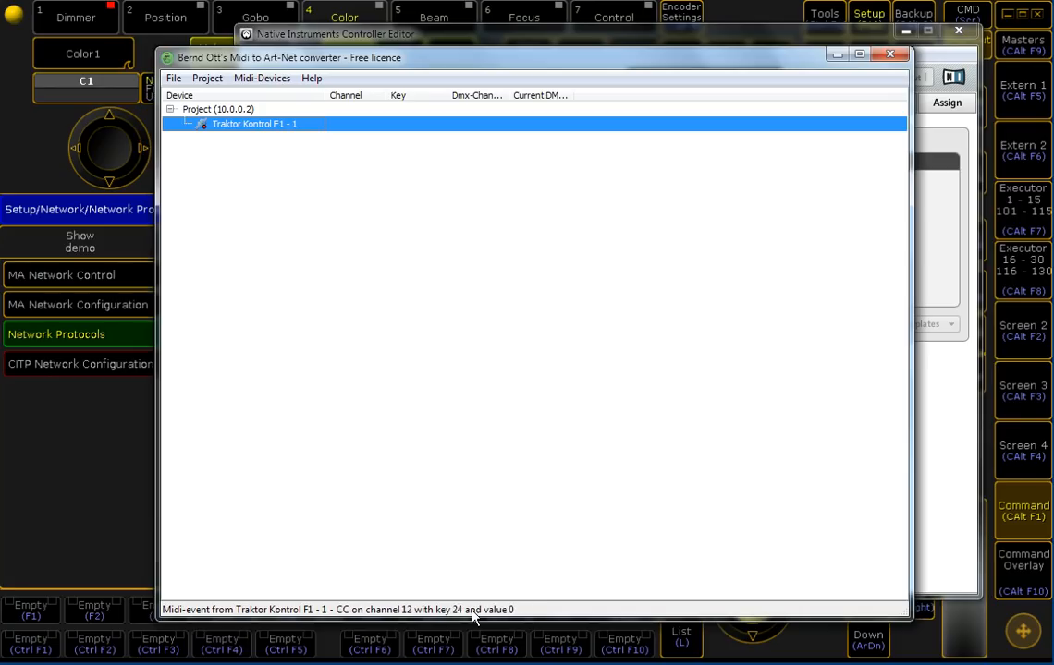
{"action": "mouse_move", "coordinate": [425, 249]}
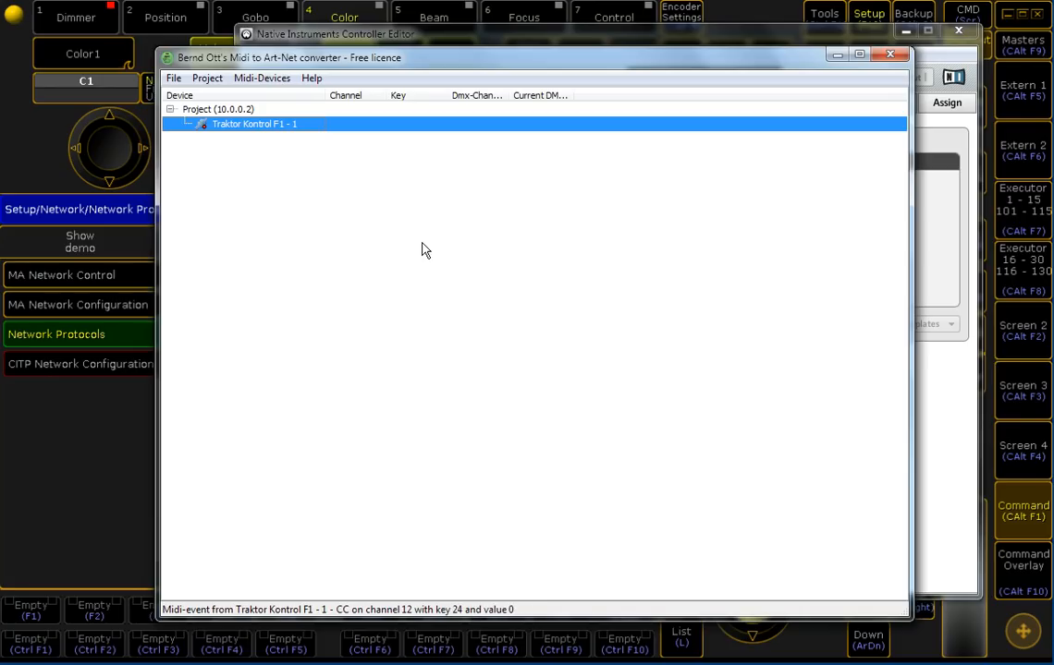
{"action": "mouse_move", "coordinate": [414, 229]}
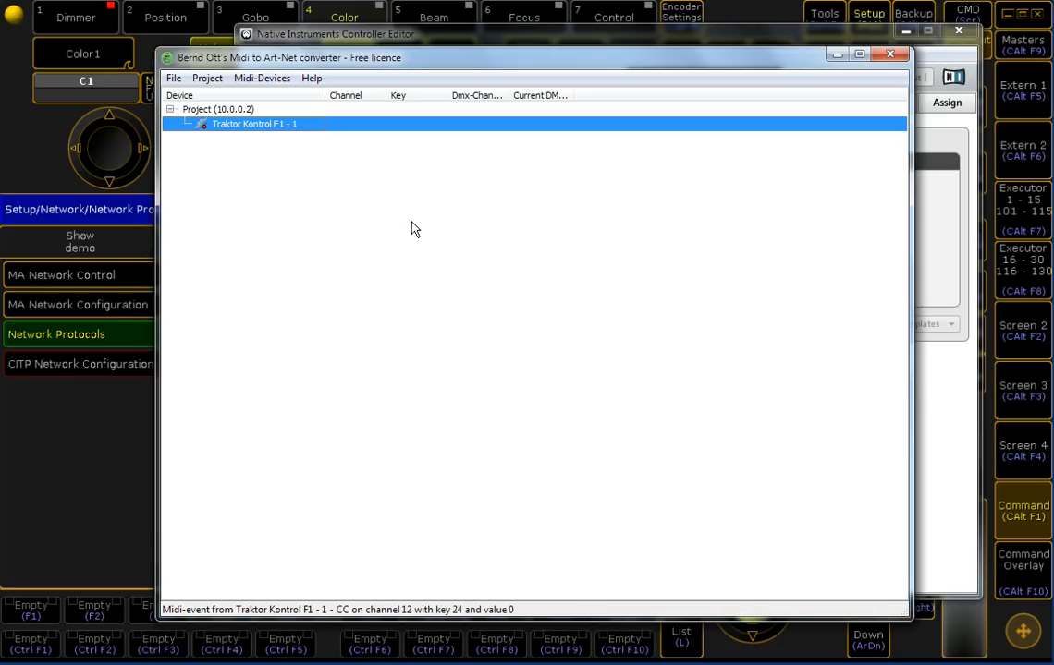
{"action": "mouse_move", "coordinate": [388, 222]}
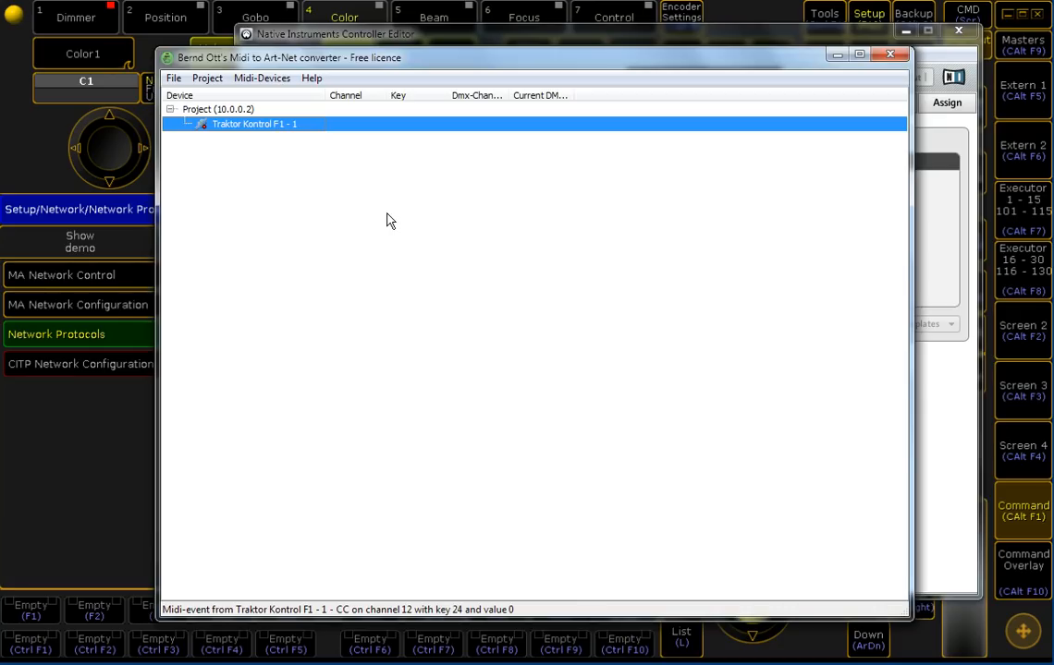
{"action": "mouse_move", "coordinate": [318, 177]}
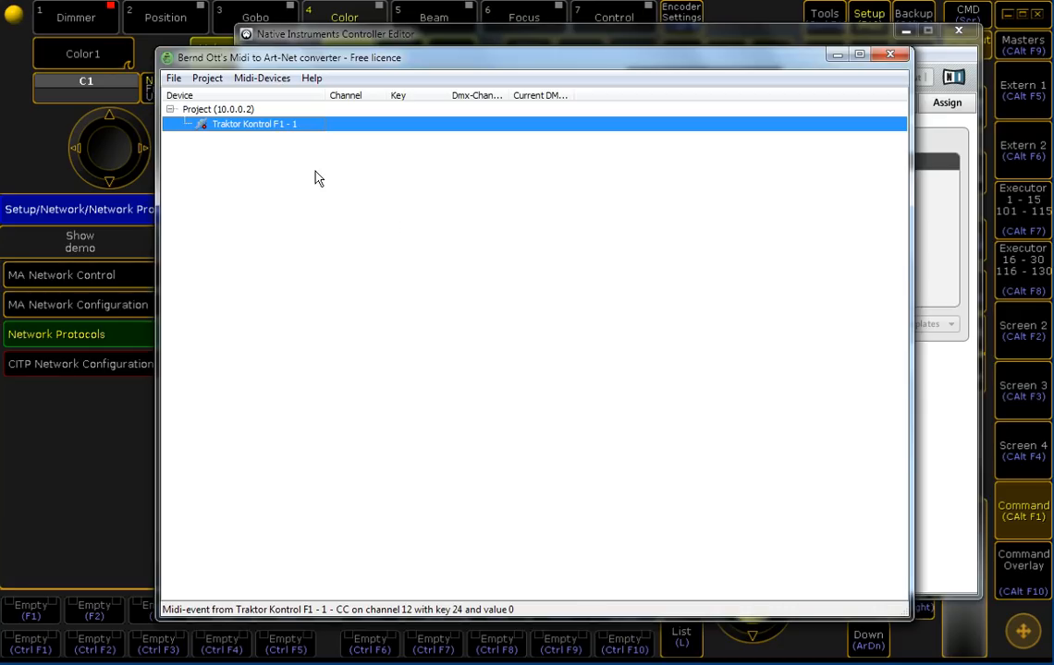
Learn the four faders and four buttons as events on DMX channels 1–8 and review them
{"action": "left_click", "coordinate": [262, 78]}
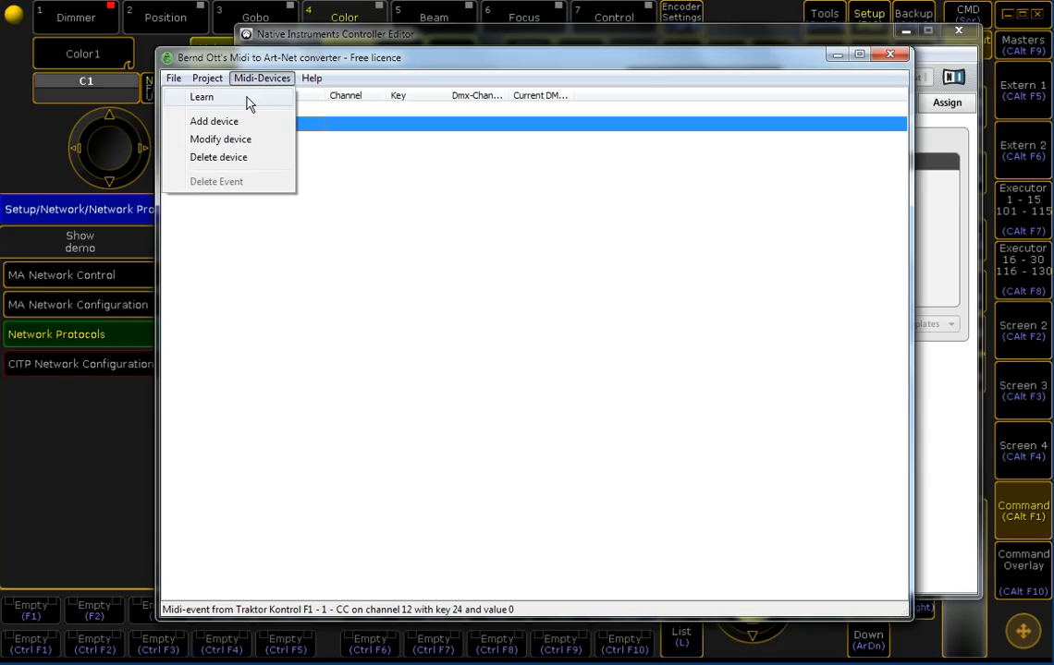
{"action": "mouse_move", "coordinate": [241, 100]}
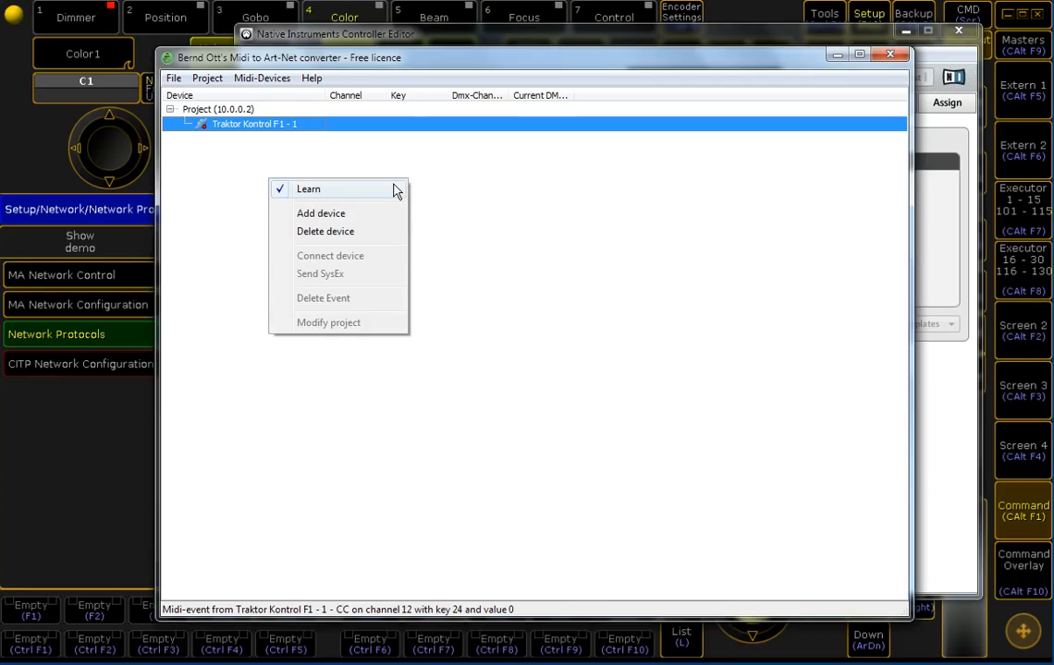
{"action": "mouse_move", "coordinate": [388, 176]}
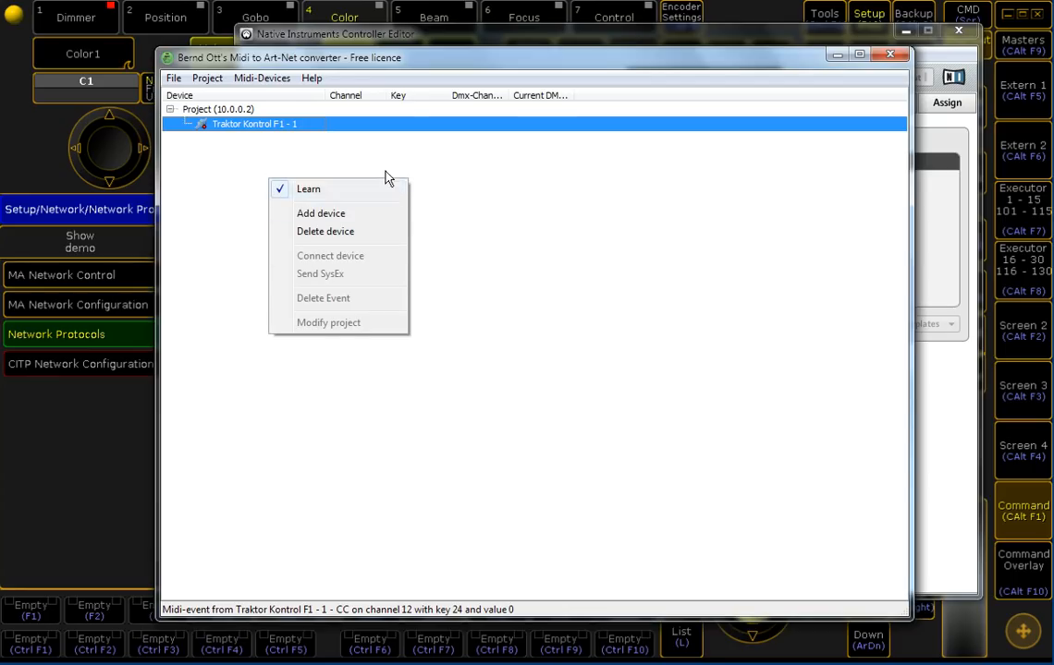
{"action": "mouse_move", "coordinate": [323, 166]}
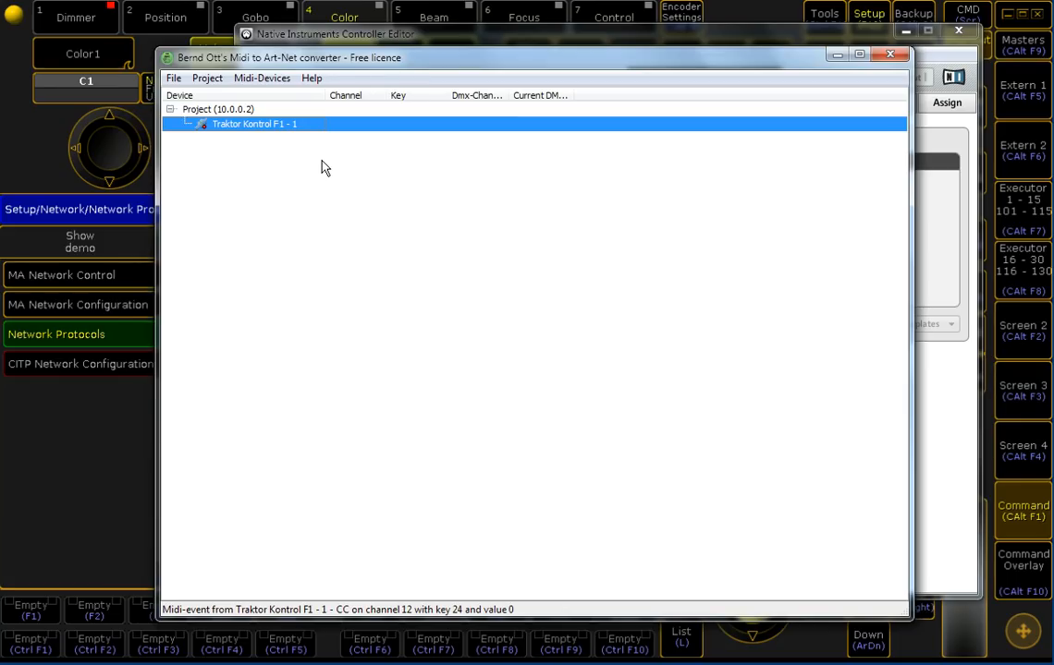
{"action": "left_click", "coordinate": [185, 122]}
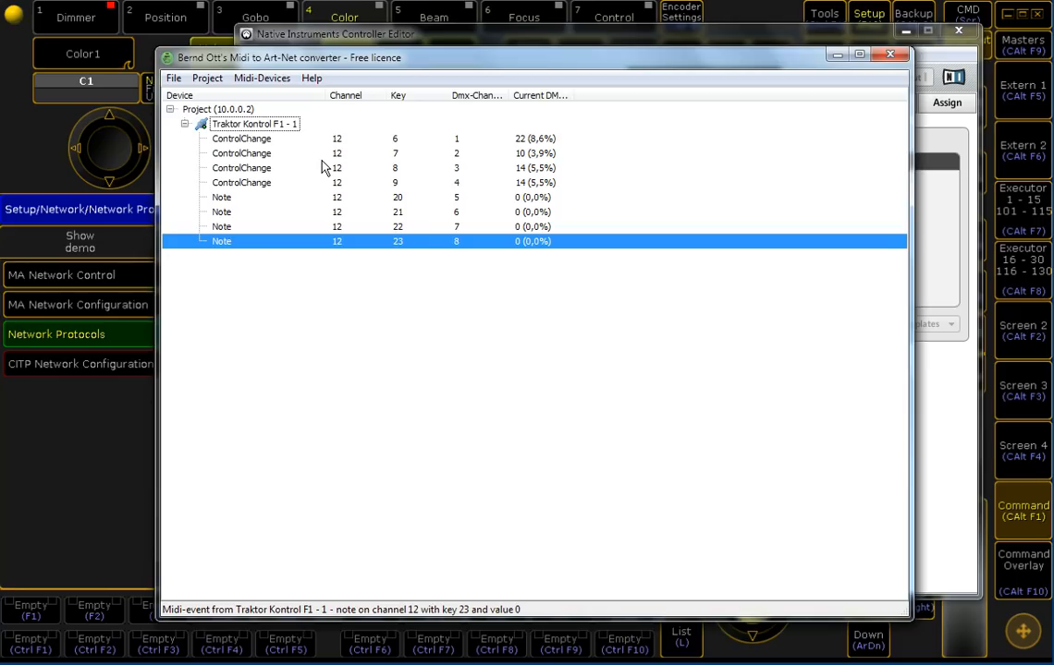
{"action": "mouse_move", "coordinate": [401, 151]}
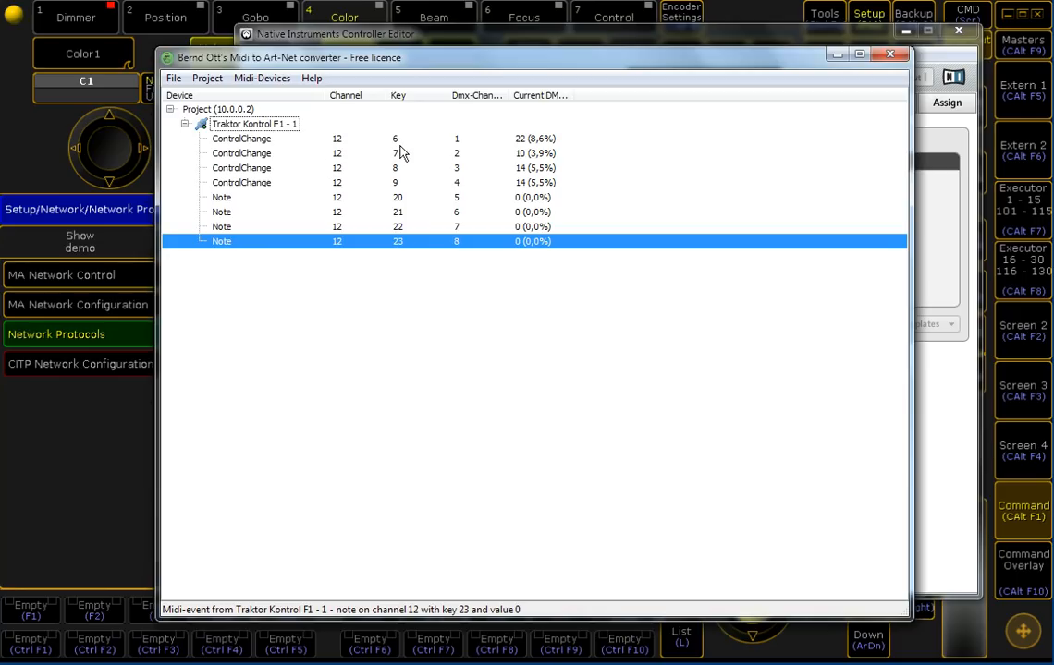
{"action": "left_click", "coordinate": [240, 137]}
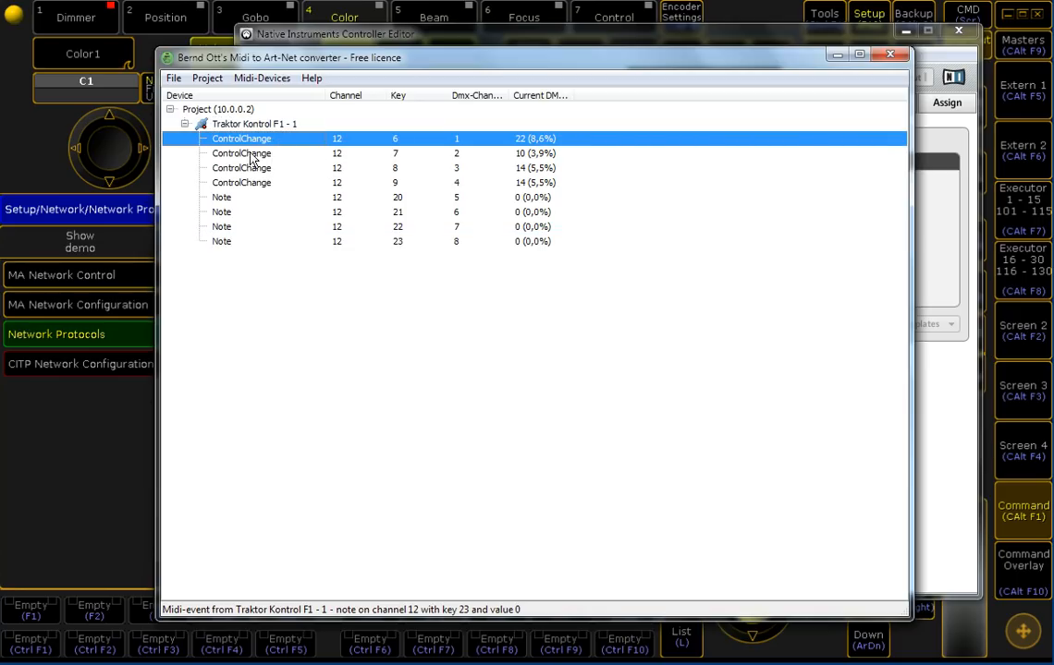
{"action": "left_click", "coordinate": [314, 196]}
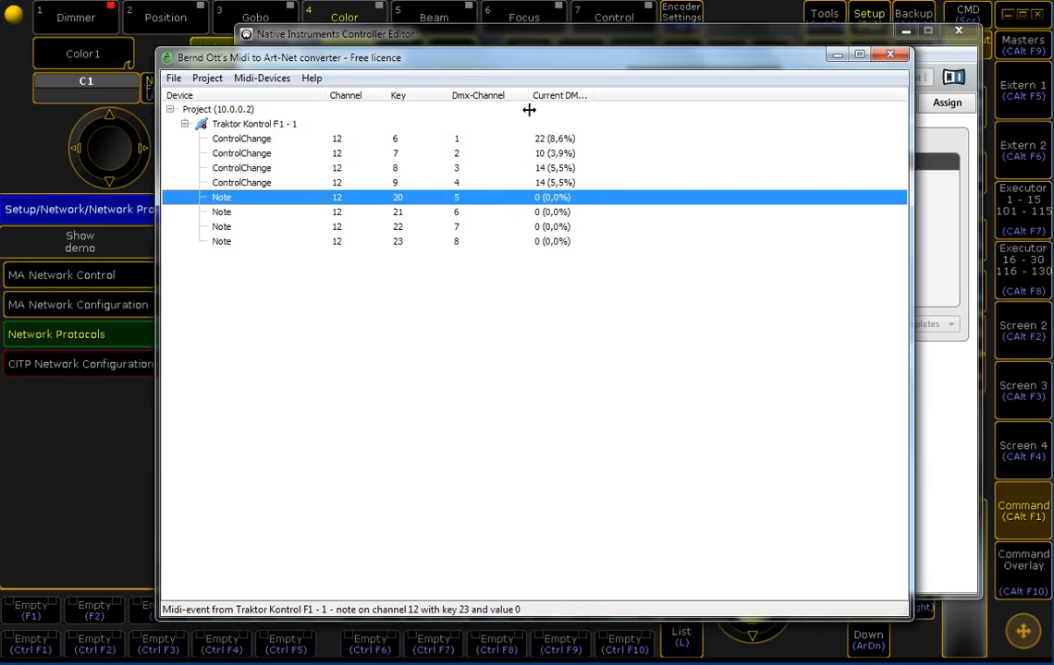
{"action": "mouse_move", "coordinate": [465, 240]}
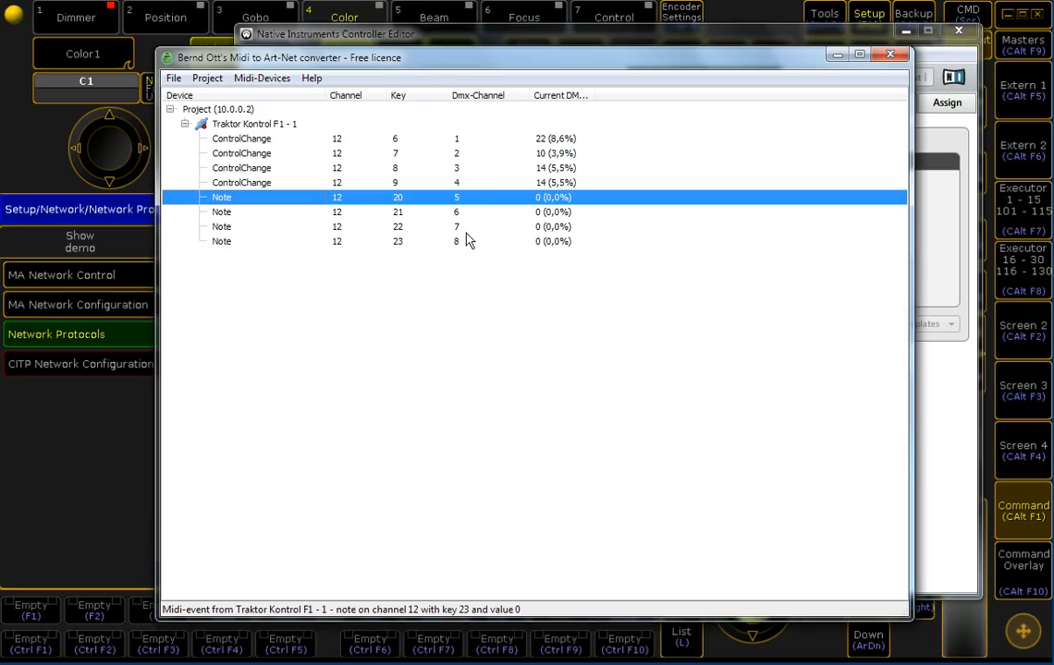
{"action": "mouse_move", "coordinate": [547, 189]}
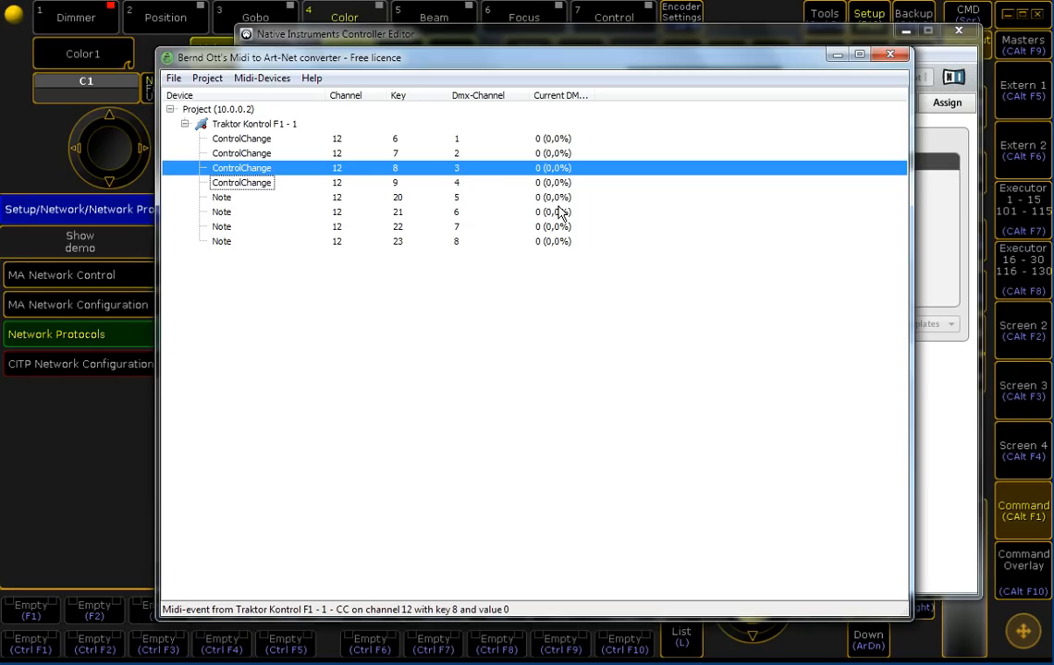
{"action": "mouse_move", "coordinate": [280, 95]}
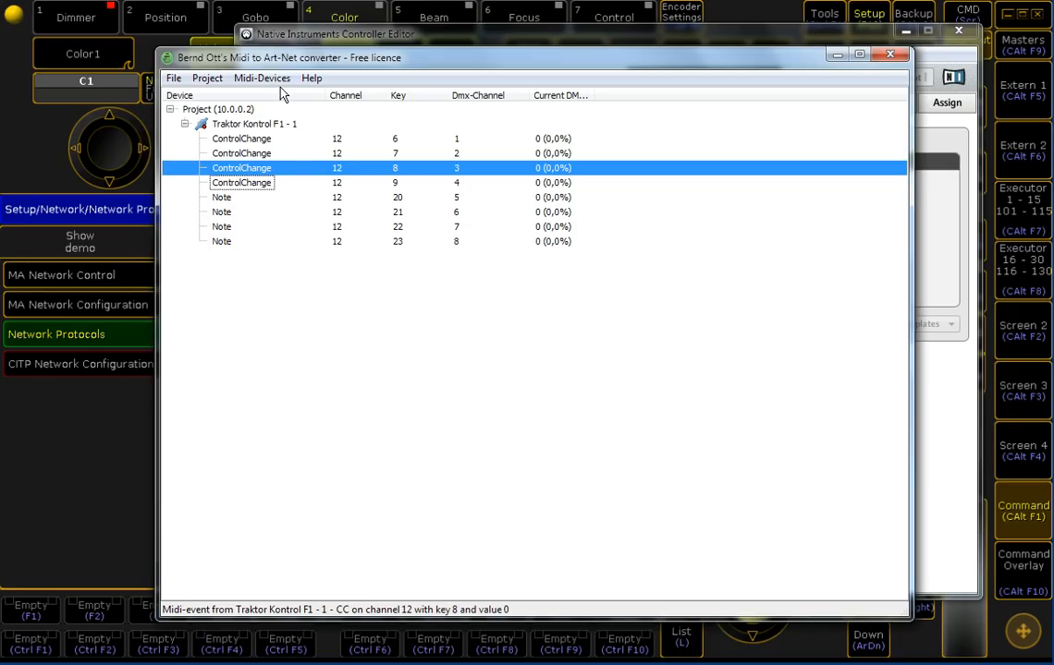
Bring grandMA2 onPC forward and show the empty DMX Remotes tab in Remote Inputs Setup
{"action": "left_click", "coordinate": [262, 78]}
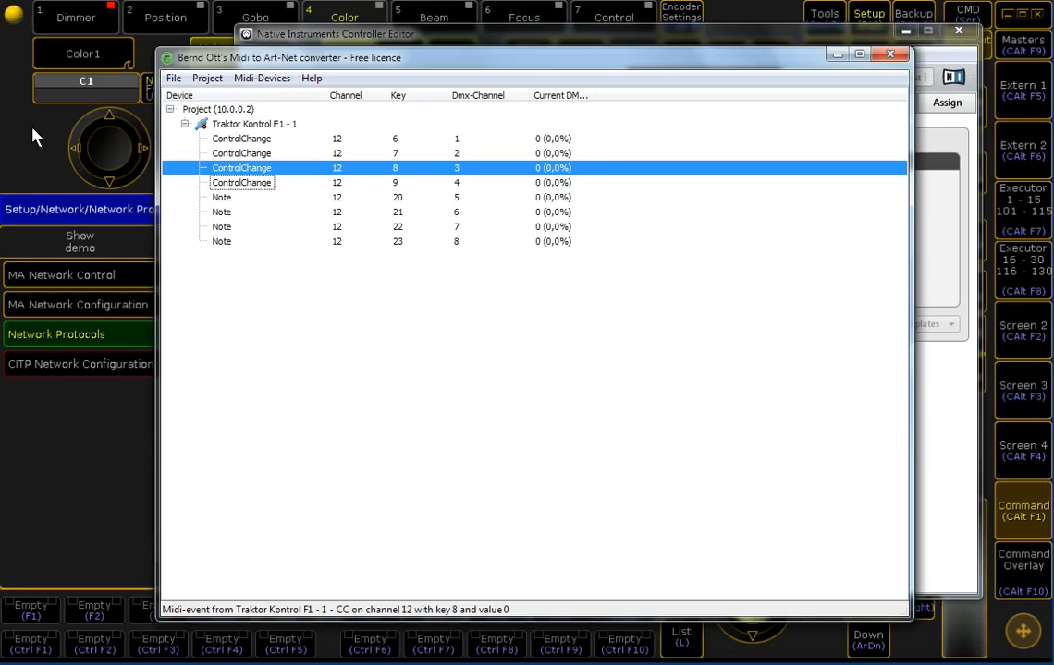
{"action": "left_click", "coordinate": [889, 54]}
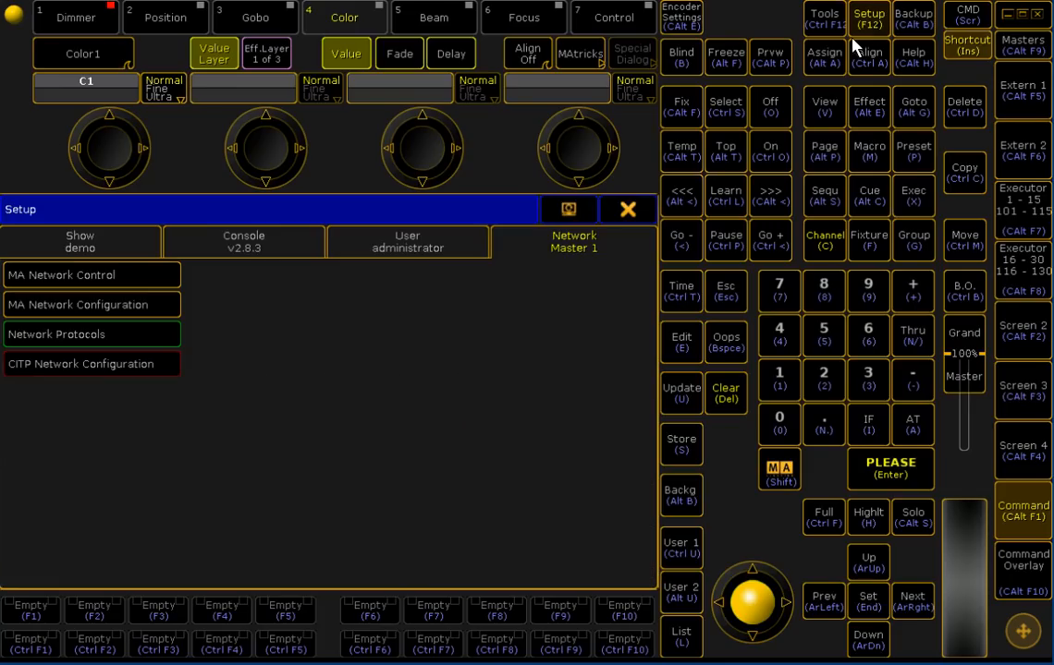
{"action": "left_click", "coordinate": [80, 240]}
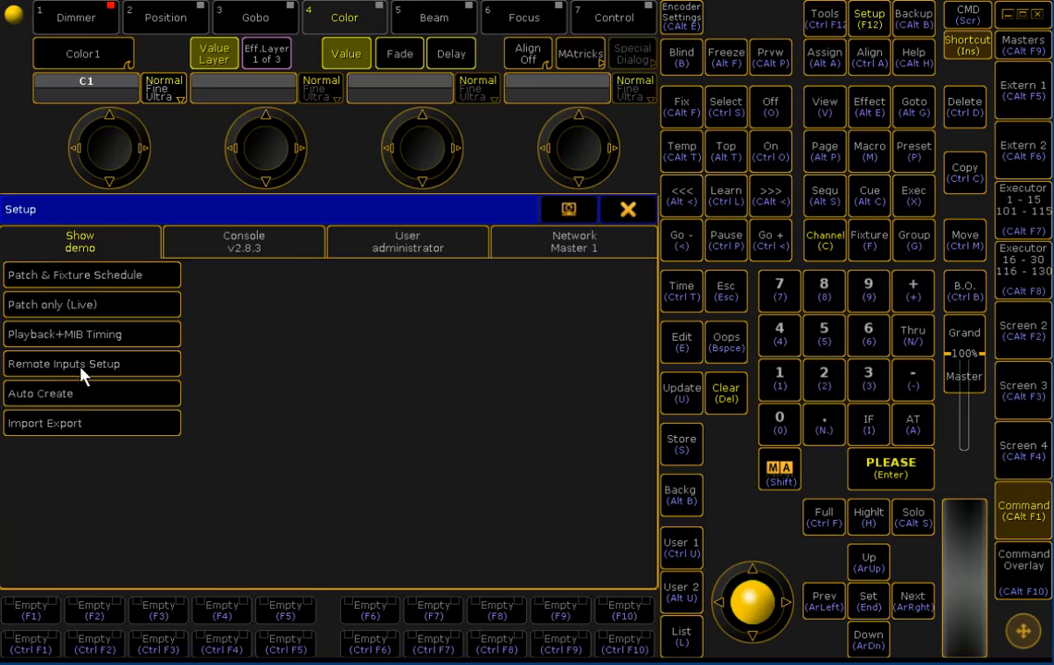
{"action": "left_click", "coordinate": [64, 362]}
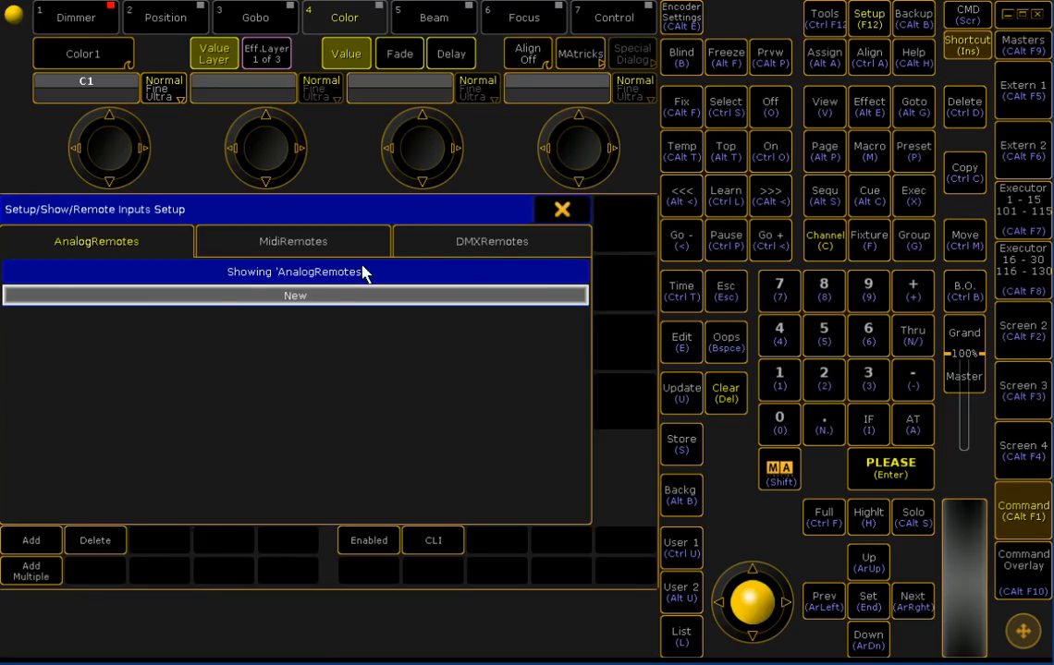
{"action": "left_click", "coordinate": [492, 240]}
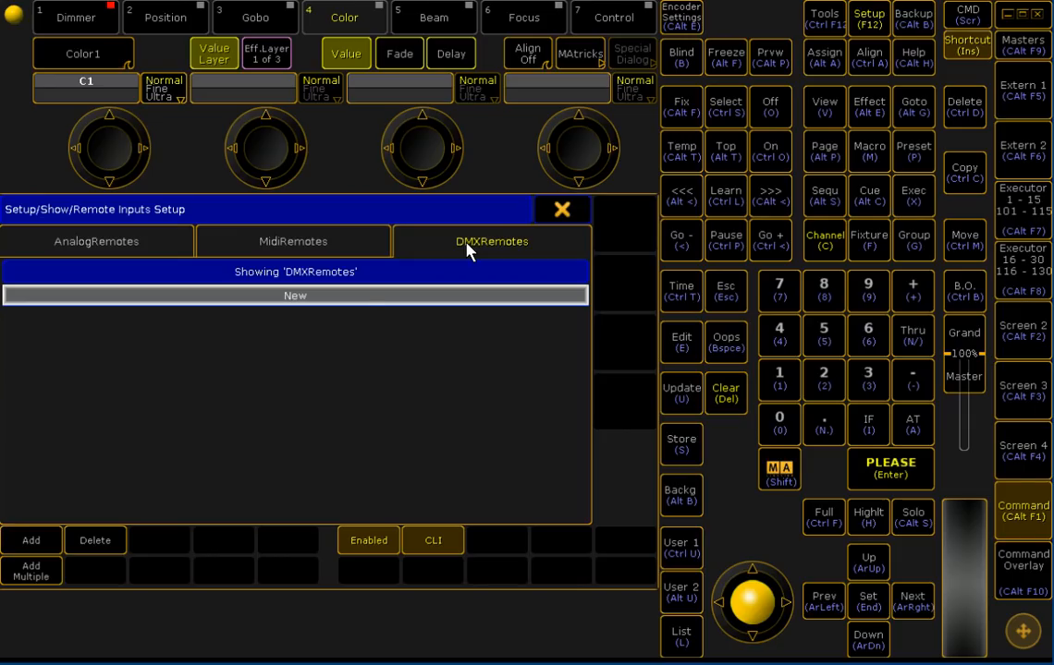
{"action": "mouse_move", "coordinate": [617, 307]}
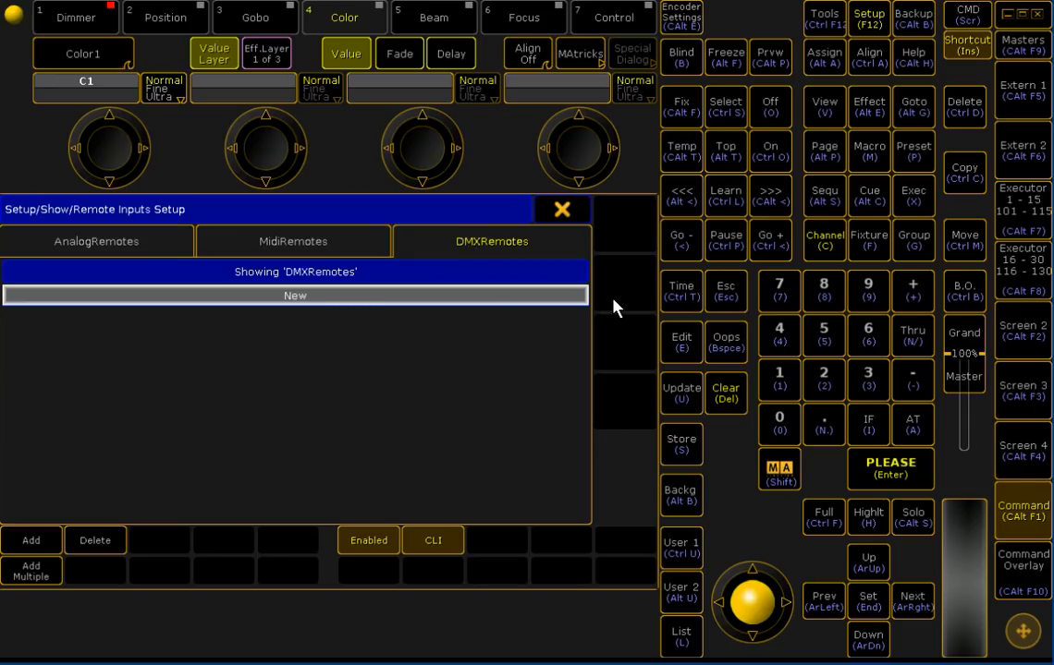
{"action": "left_click", "coordinate": [562, 211]}
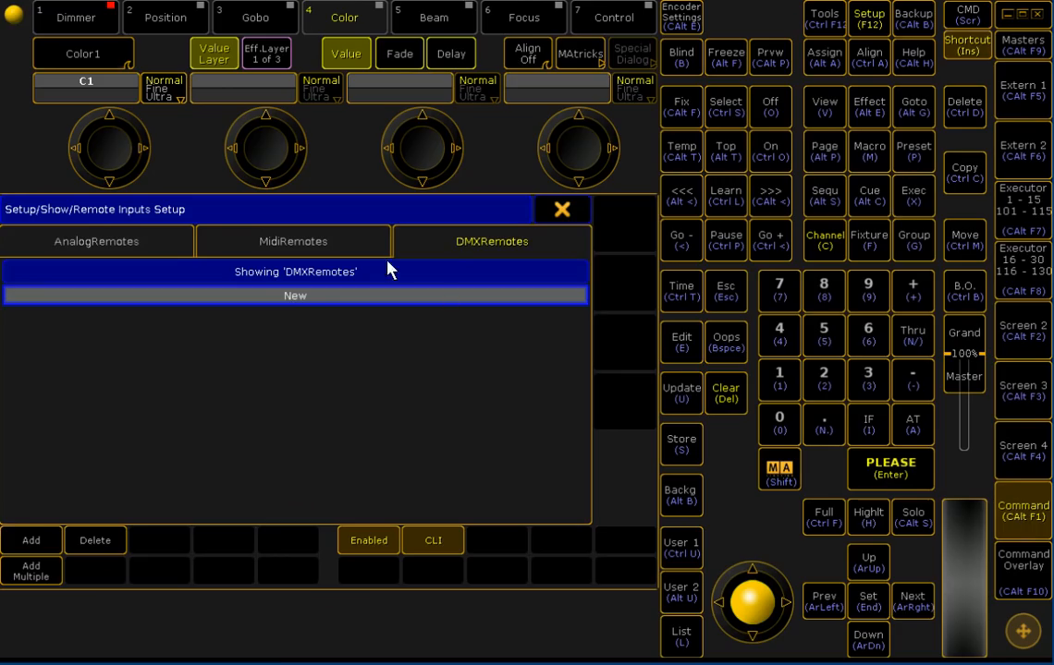
Create six DMX remote entries and set their addresses to 4.001 through 4.006
{"action": "left_click", "coordinate": [29, 539]}
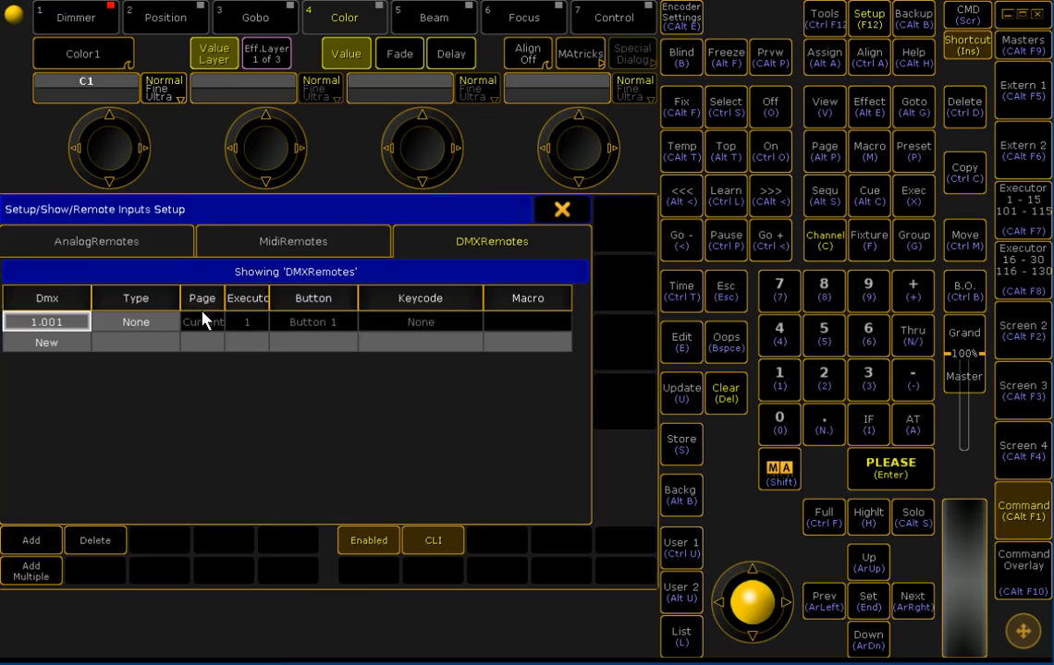
{"action": "left_click", "coordinate": [32, 539]}
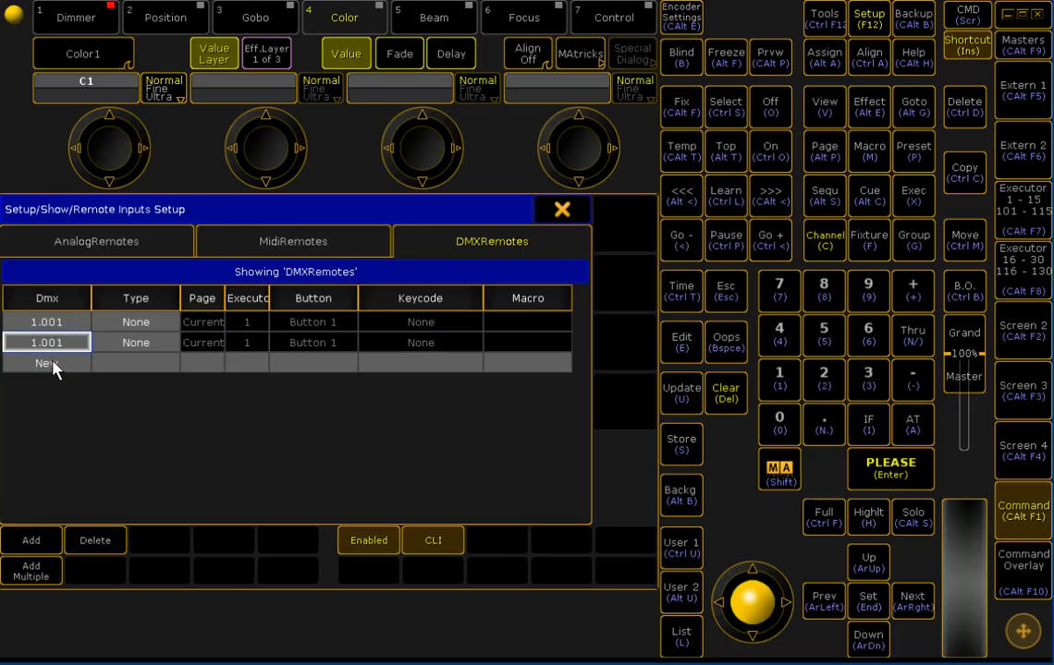
{"action": "left_click", "coordinate": [29, 539]}
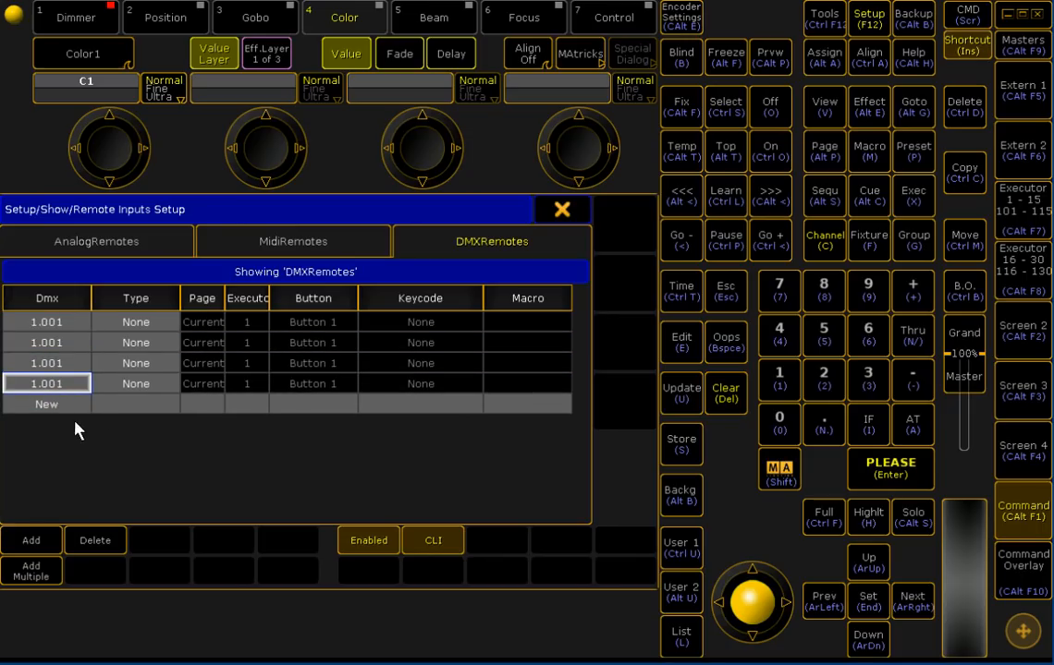
{"action": "left_click", "coordinate": [30, 539]}
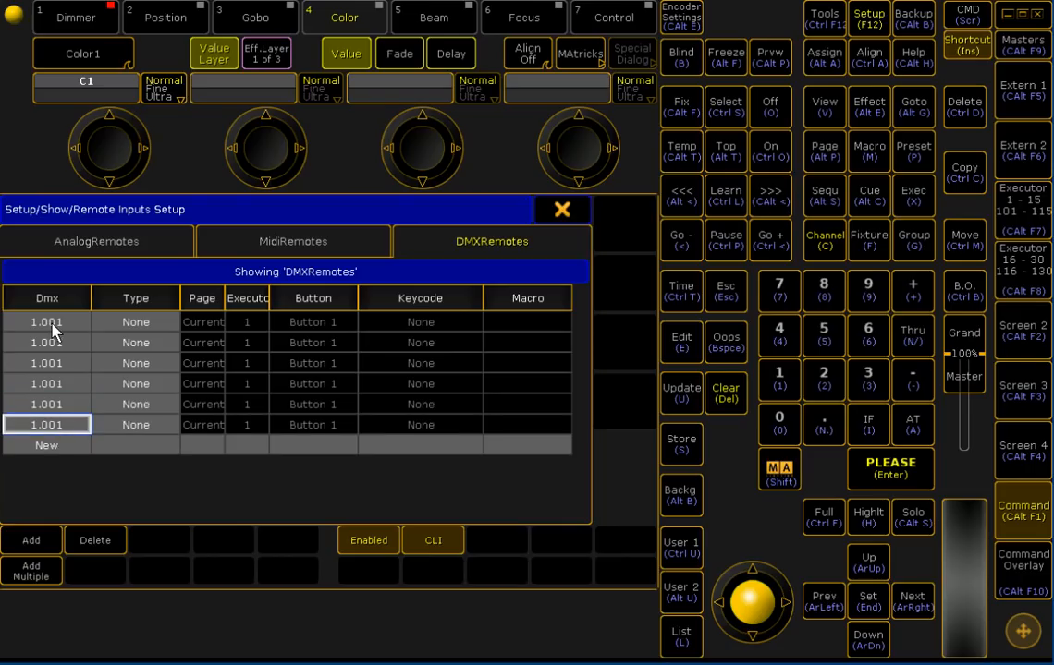
{"action": "left_click", "coordinate": [47, 322]}
{"action": "type", "text": "4.1"}
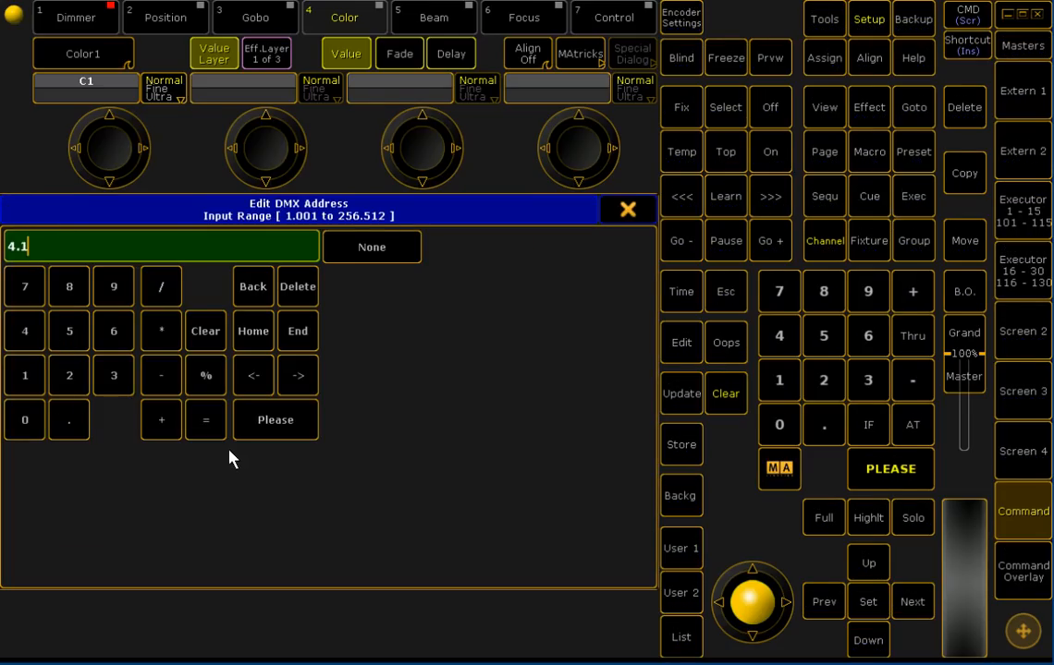
{"action": "left_click", "coordinate": [273, 419]}
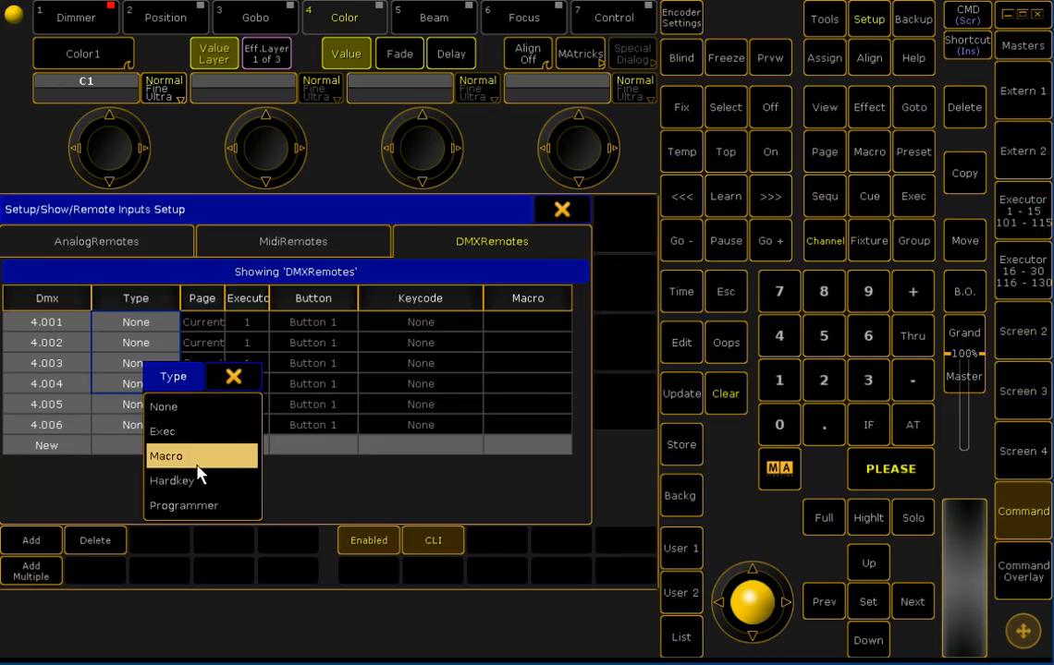
Assign 4.001–4.004 as Exec faders 1–4 and 4.005–4.006 as PAGE_FADER_UP/DOWN hardkeys, then close
{"action": "left_click", "coordinate": [163, 433]}
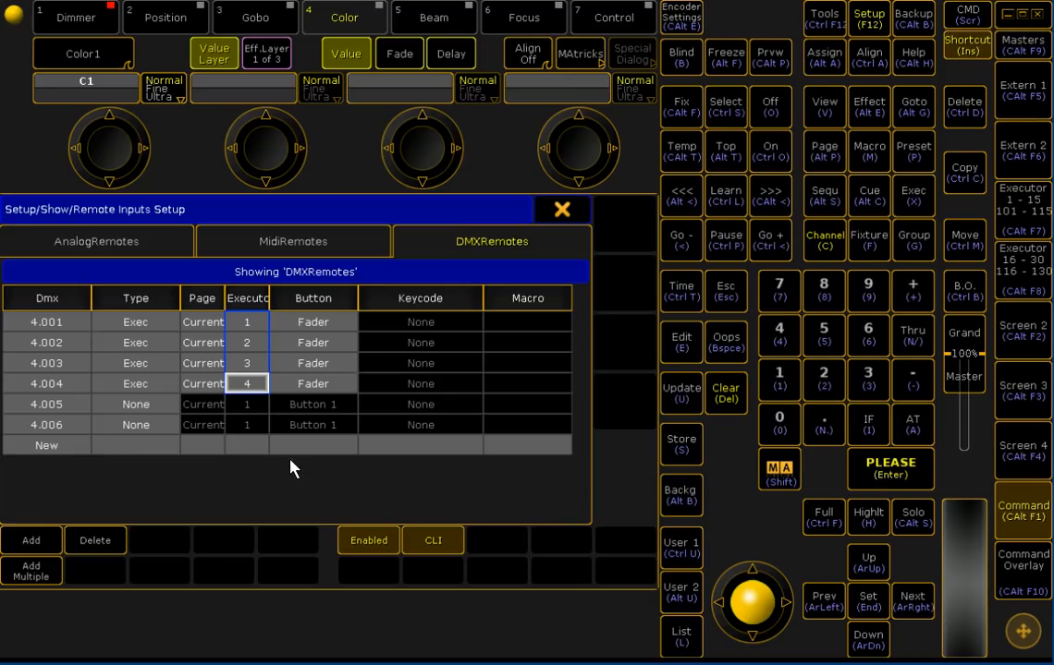
{"action": "left_click", "coordinate": [135, 403]}
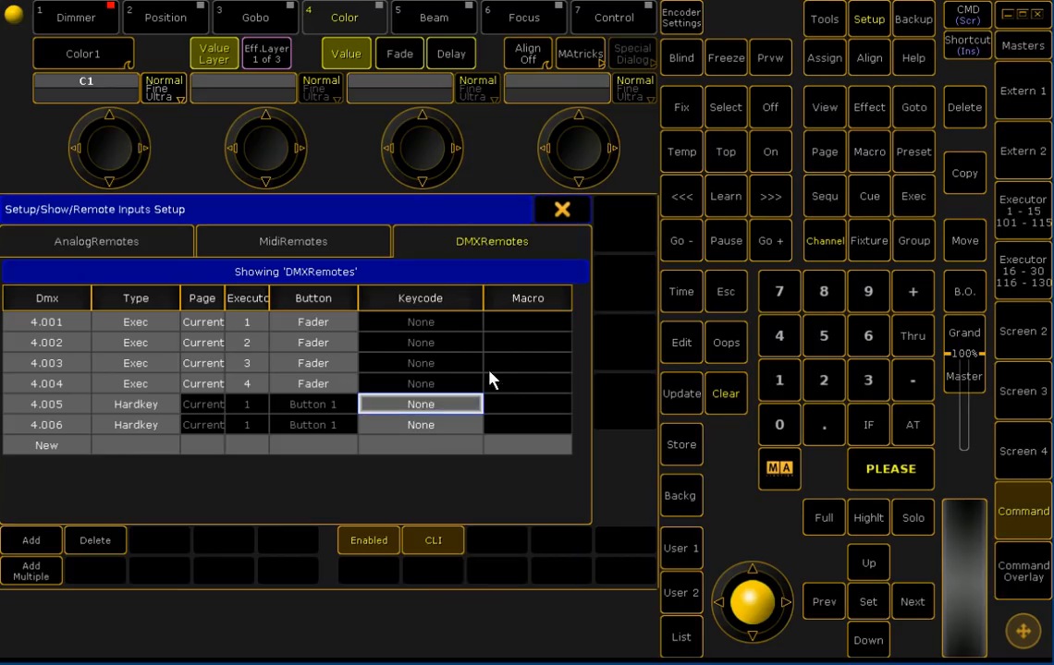
{"action": "left_click", "coordinate": [421, 403]}
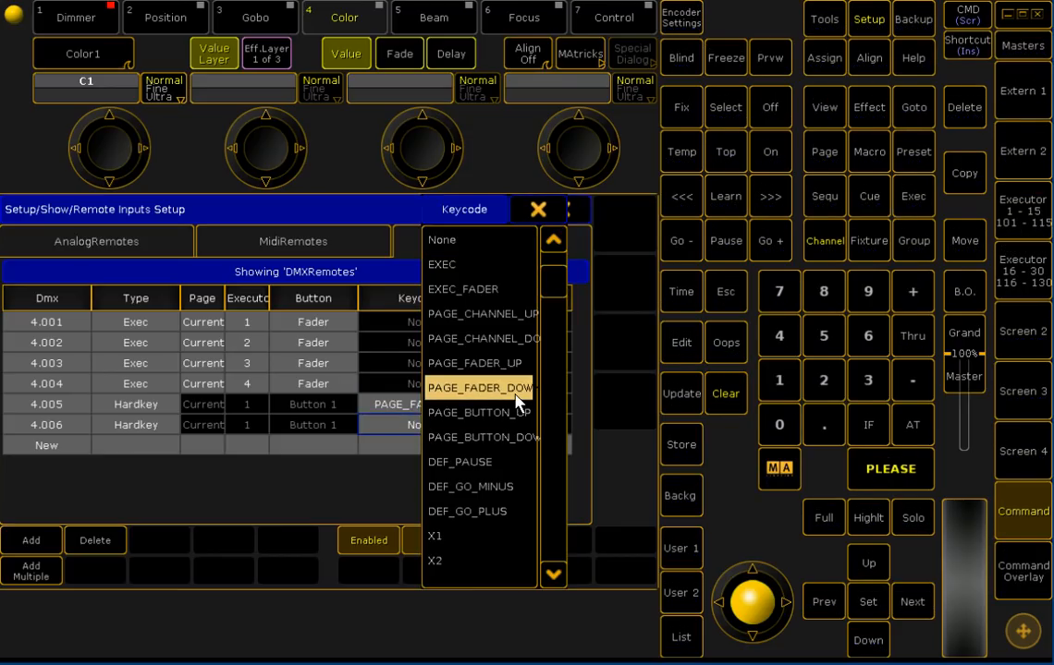
{"action": "left_click", "coordinate": [481, 388]}
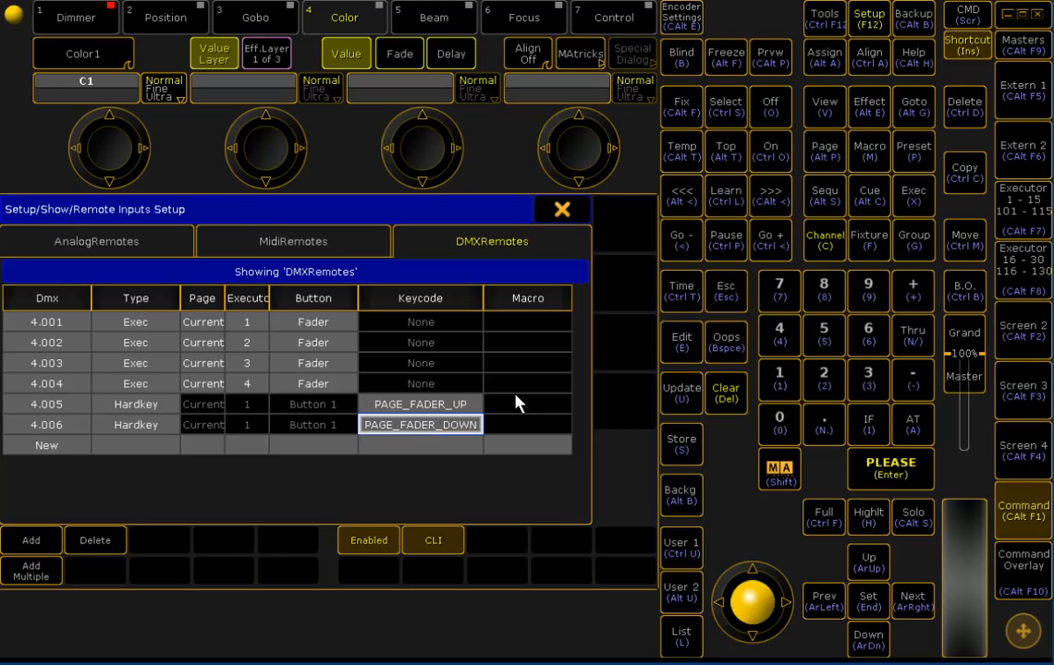
{"action": "left_click", "coordinate": [569, 208]}
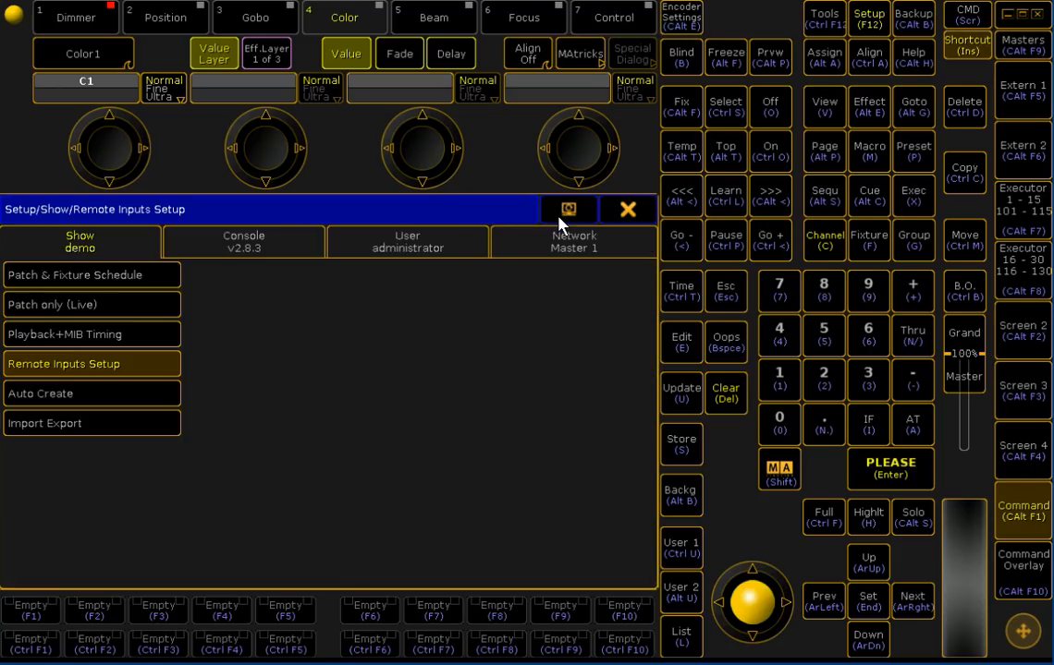
Close Setup and dismiss the Group Master pop-up to return to the fixture and DMX sheet
{"action": "left_click", "coordinate": [627, 209]}
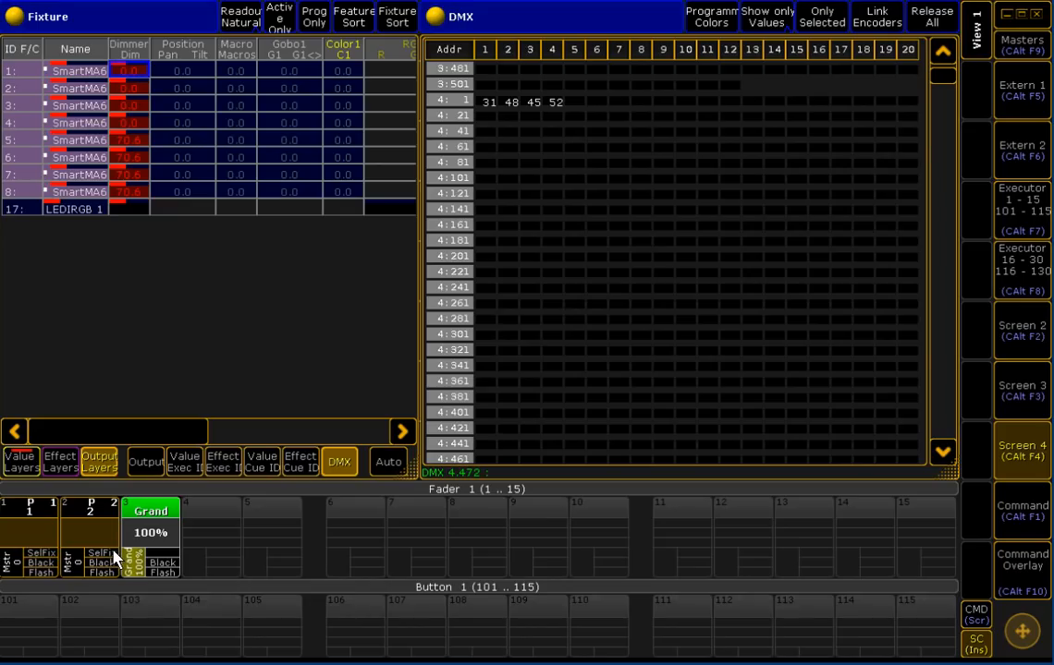
{"action": "mouse_move", "coordinate": [30, 516]}
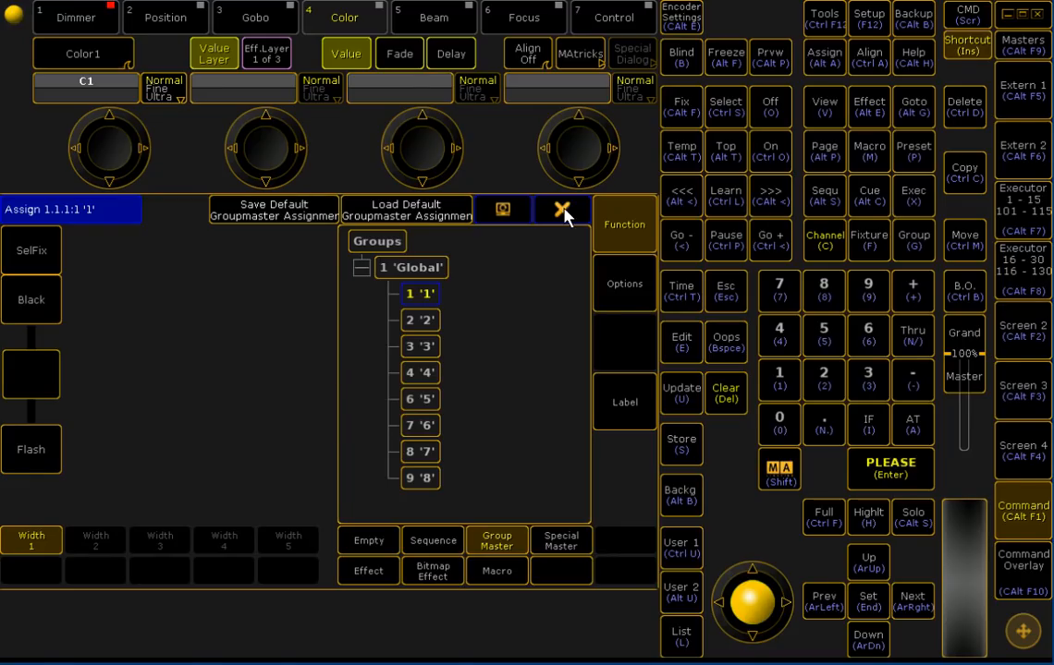
{"action": "left_click", "coordinate": [562, 209]}
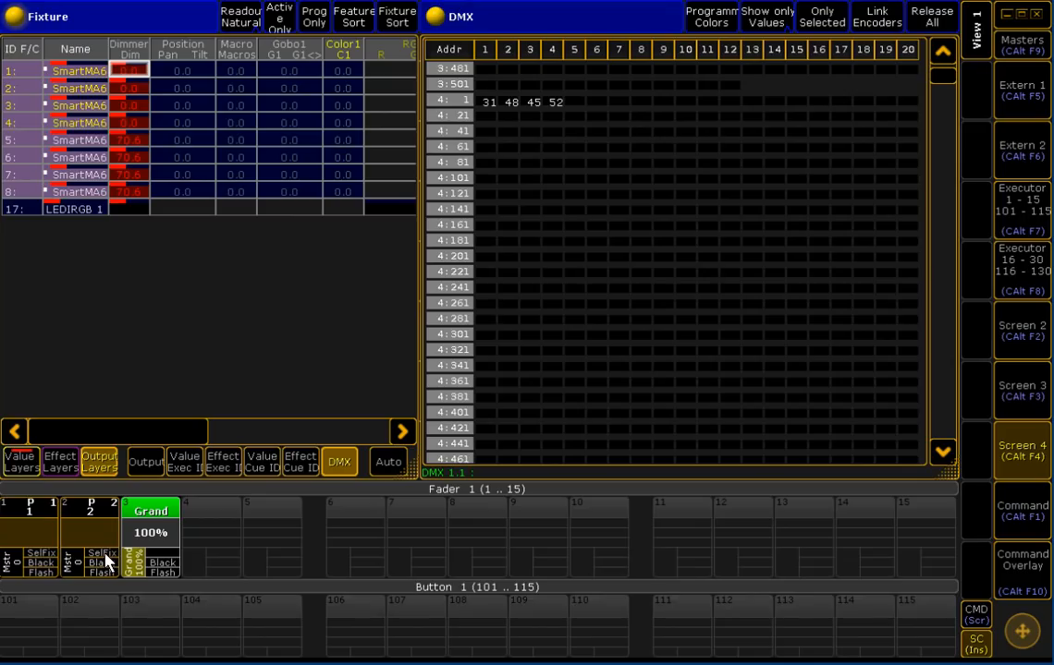
{"action": "mouse_move", "coordinate": [96, 120]}
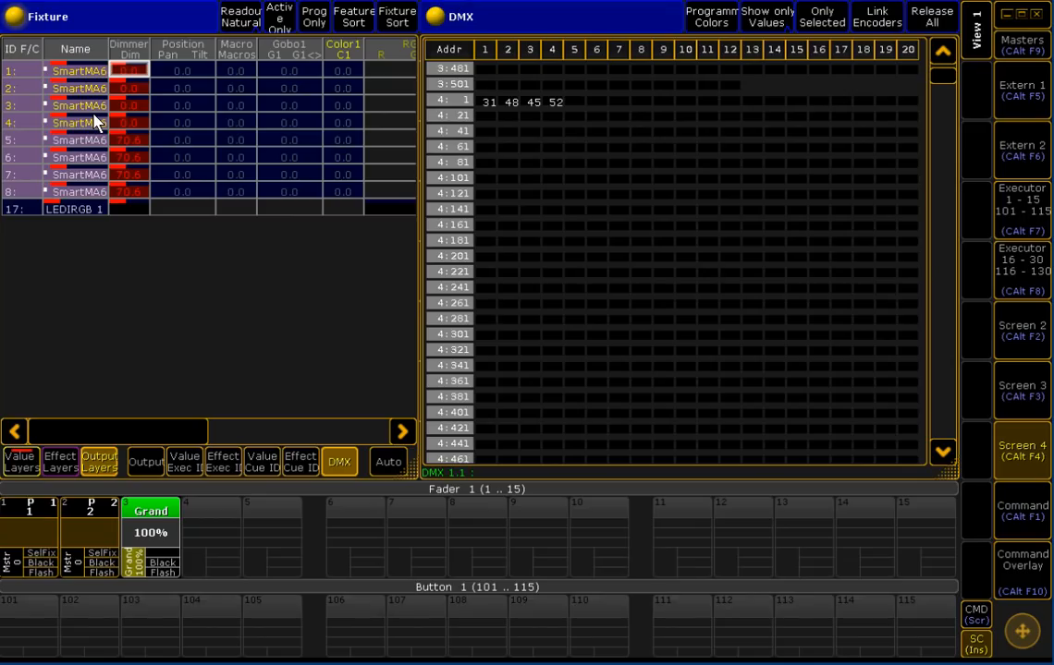
Show the Master Section and confirm the remote hardkeys page faders 1→2→1 with universe 4 DMX responding
{"action": "left_click", "coordinate": [1021, 45]}
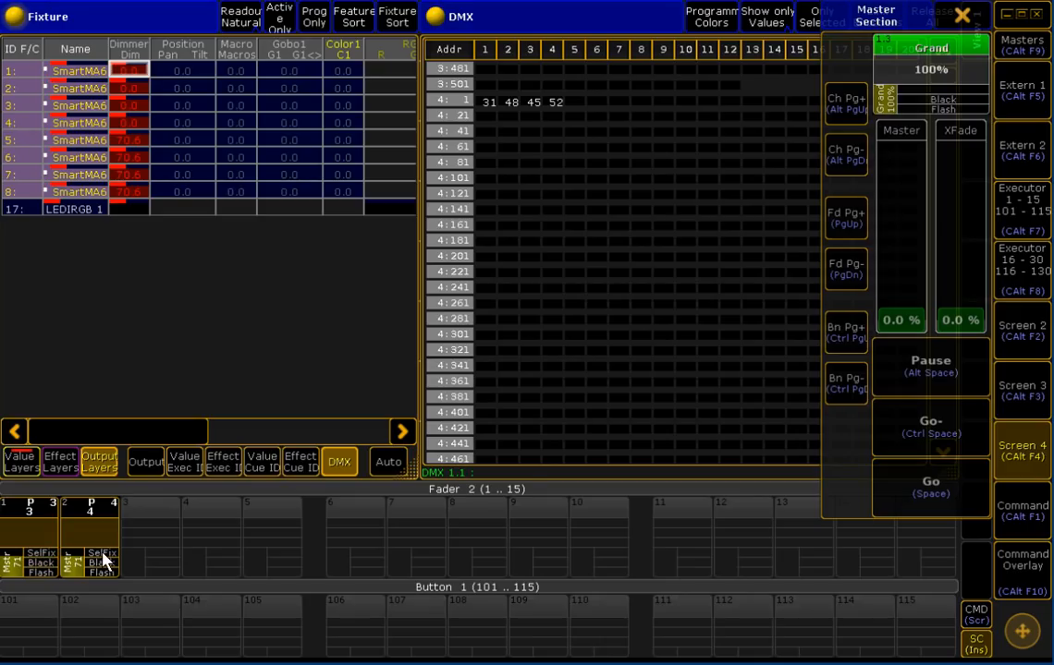
{"action": "mouse_move", "coordinate": [165, 558]}
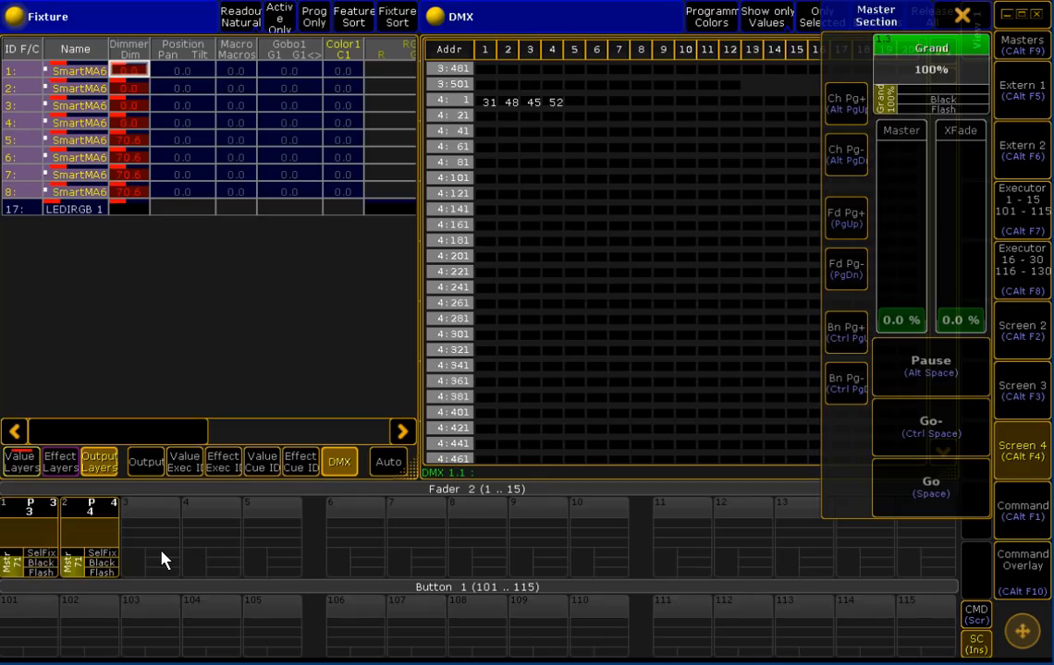
{"action": "left_click", "coordinate": [843, 268]}
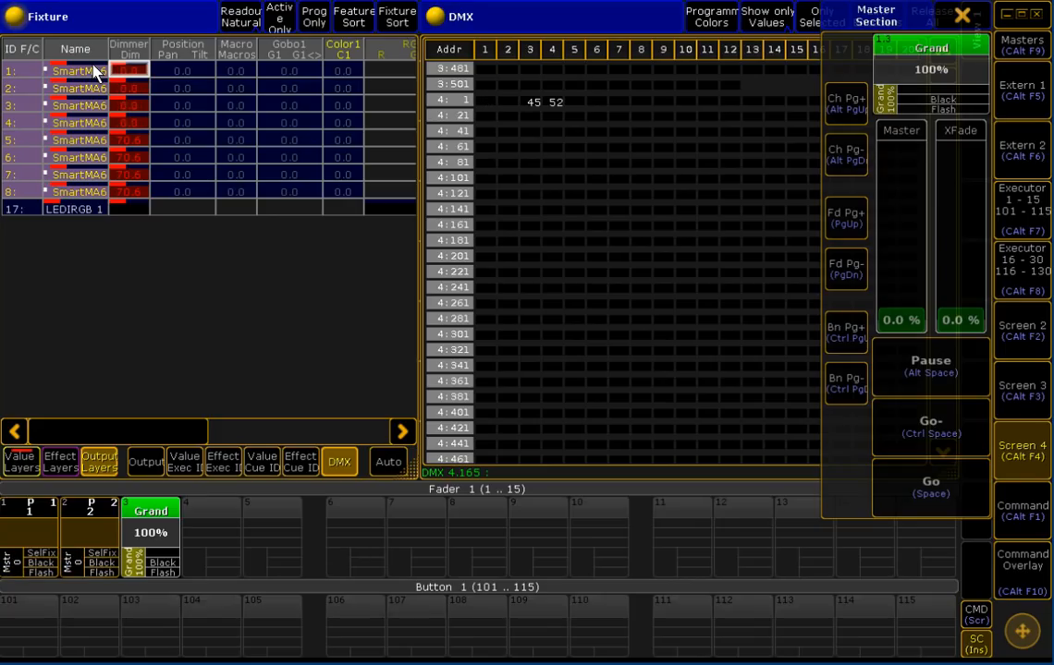
{"action": "mouse_move", "coordinate": [177, 200]}
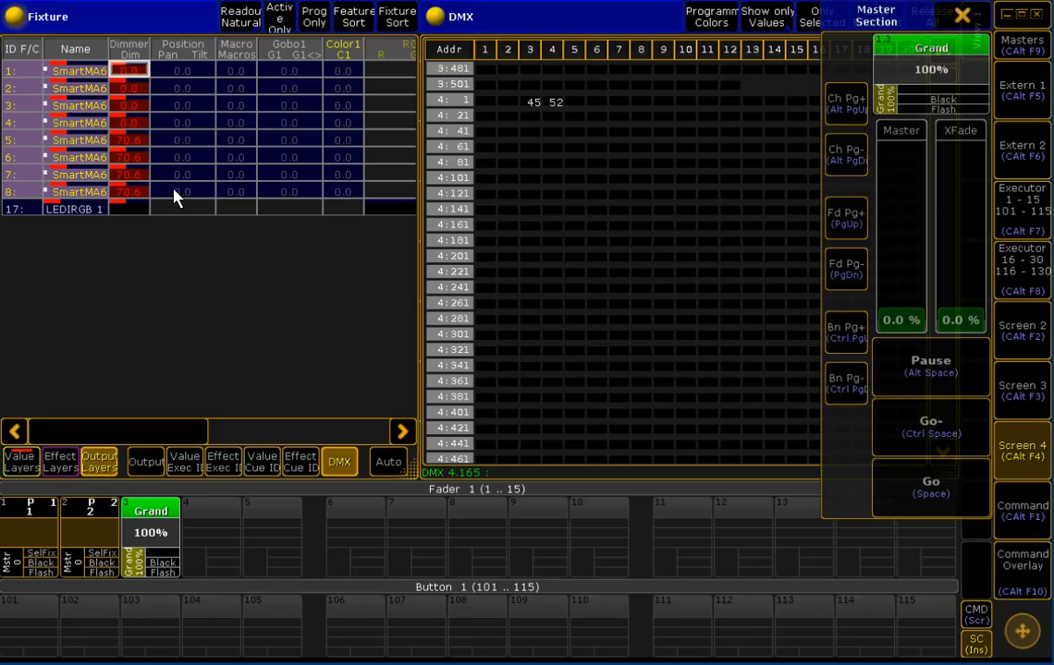